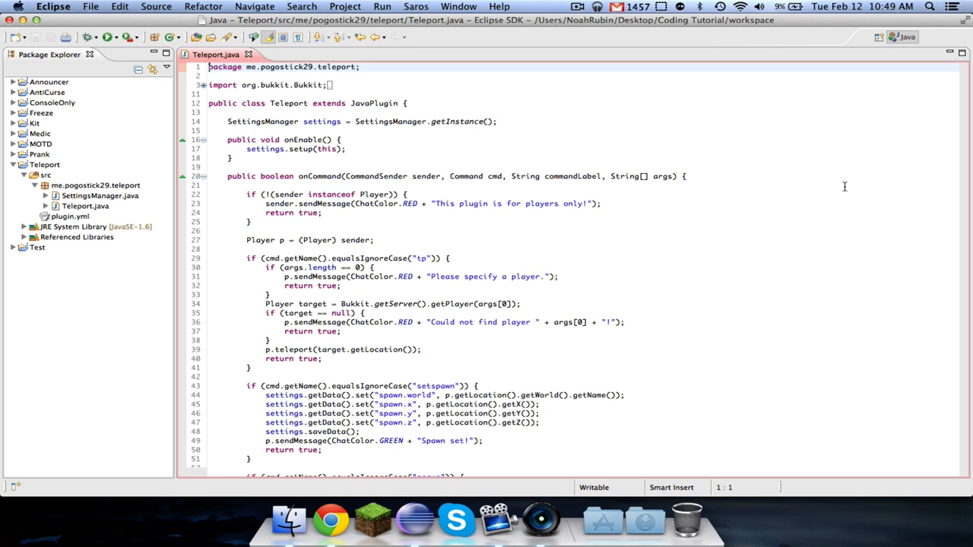
mouse_move(746, 161)
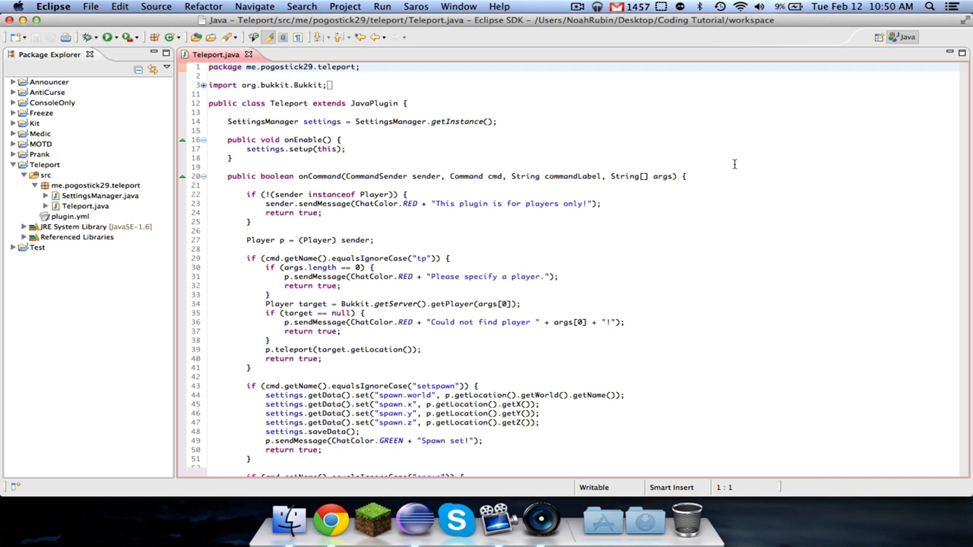
- Create a new PlayerWarpEvent class in the me.pogostick29.teleport package
left_click(94, 185)
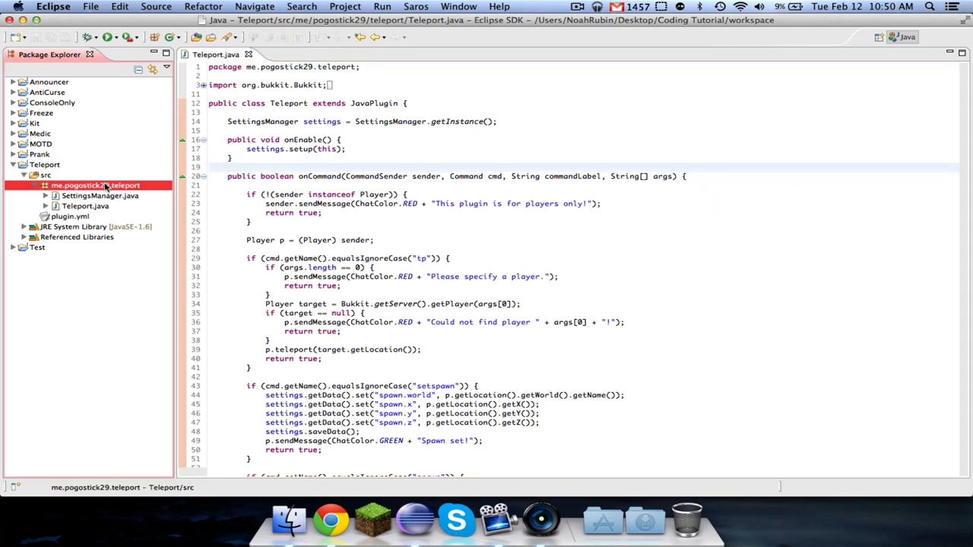
right_click(94, 186)
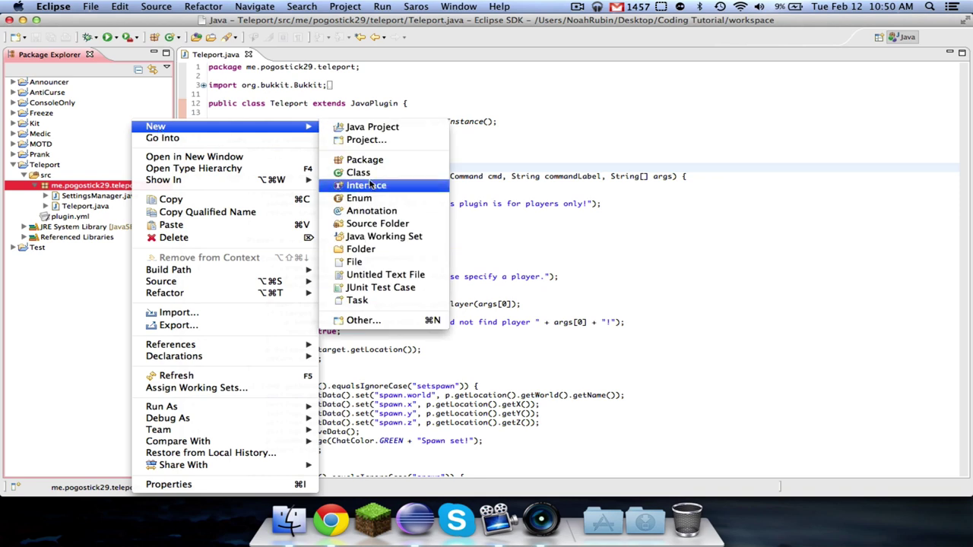
left_click(357, 172)
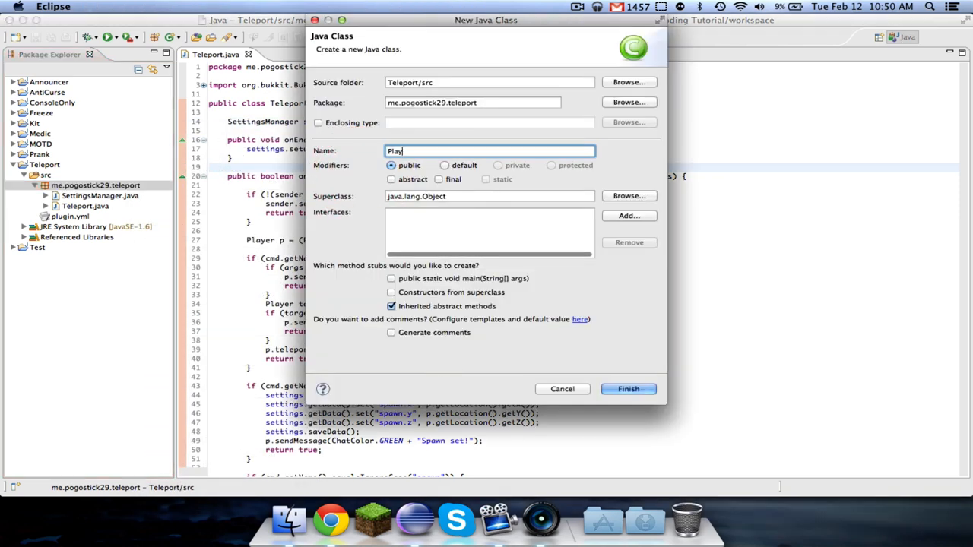
left_click(628, 389)
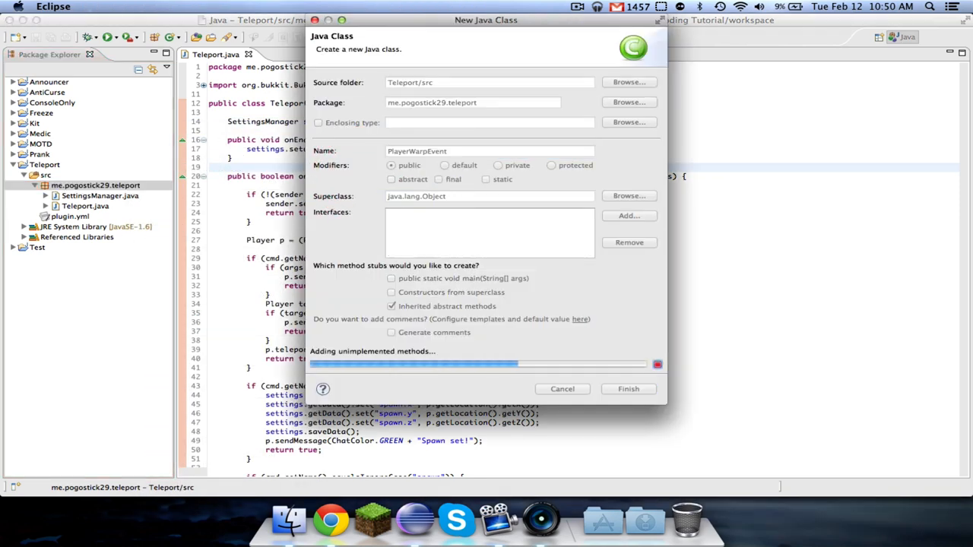
- Declare the class as extending Event, importing org.bukkit.event.Event
left_click(628, 390)
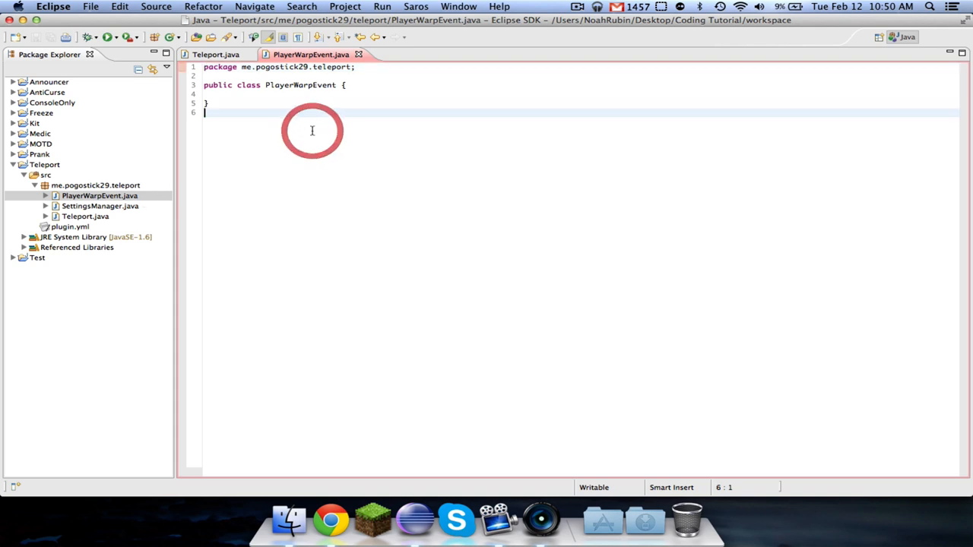
type("extends Event")
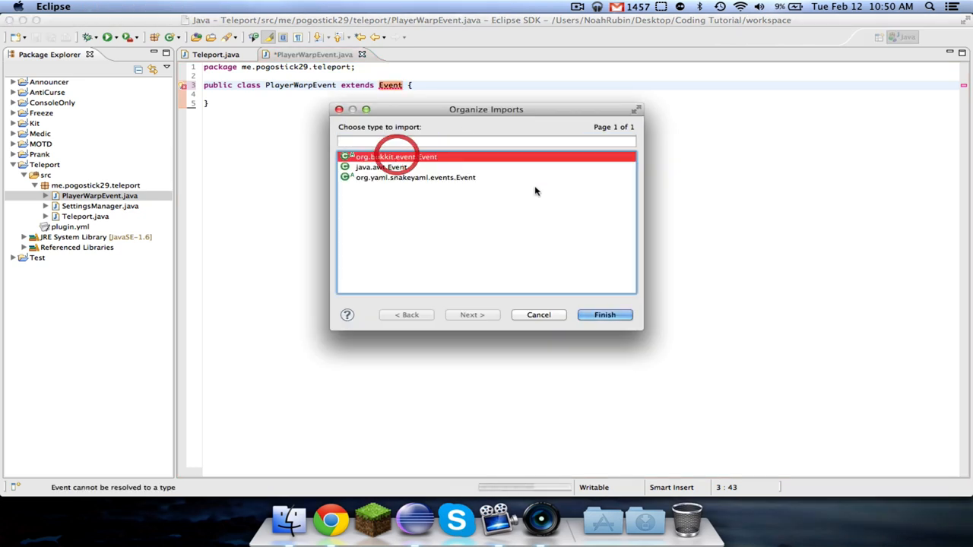
left_click(605, 313)
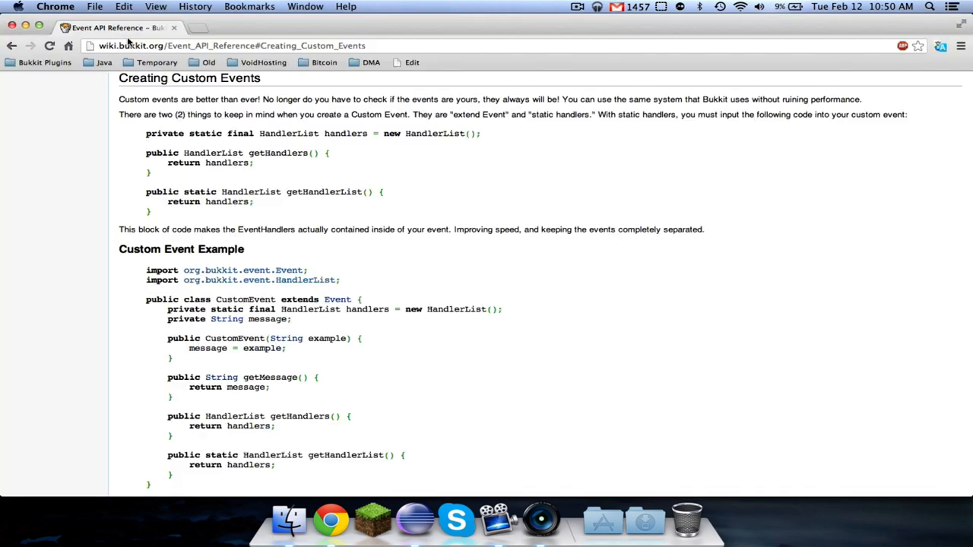
mouse_move(116, 46)
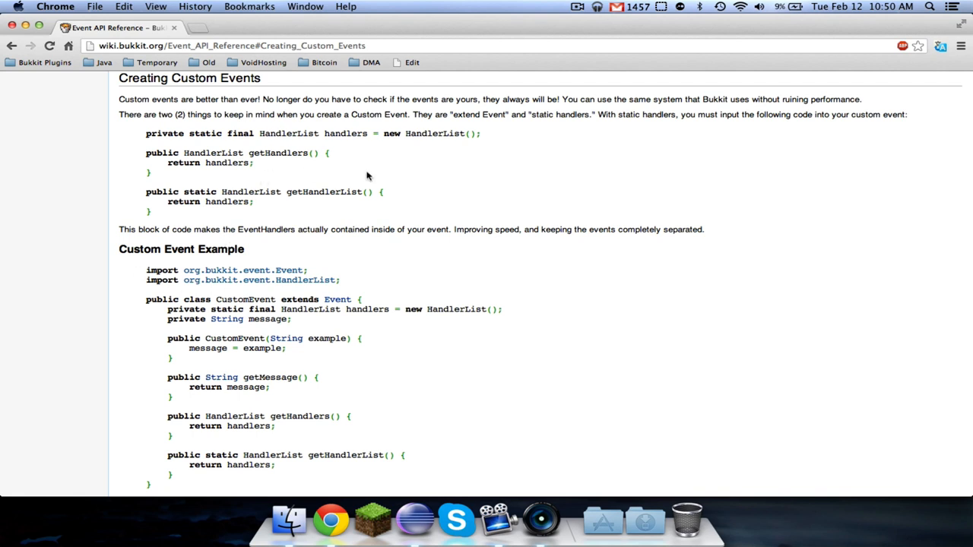
mouse_move(170, 202)
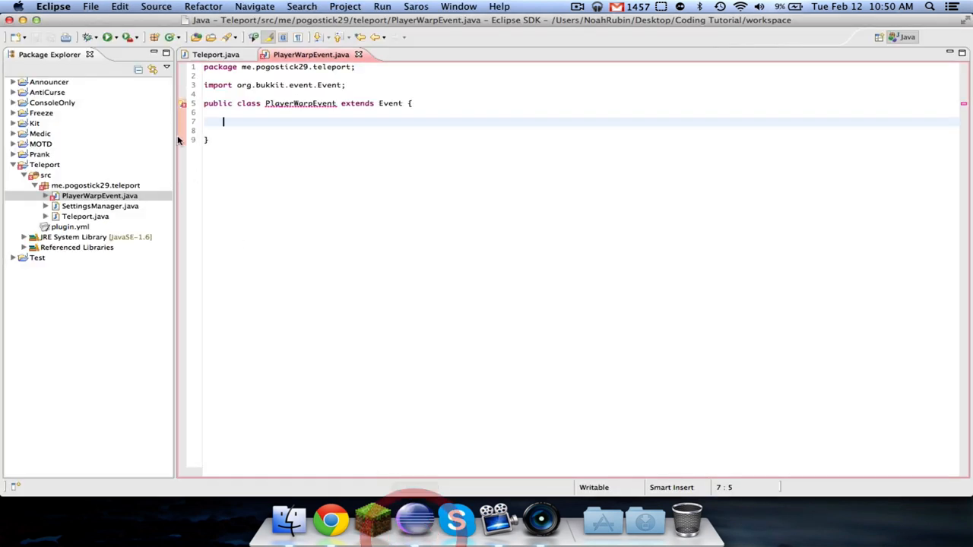
- Add the private static final HandlerList handlers field to PlayerWarpEvent
type("private static final HandlerList handlers = new HandlerList();")
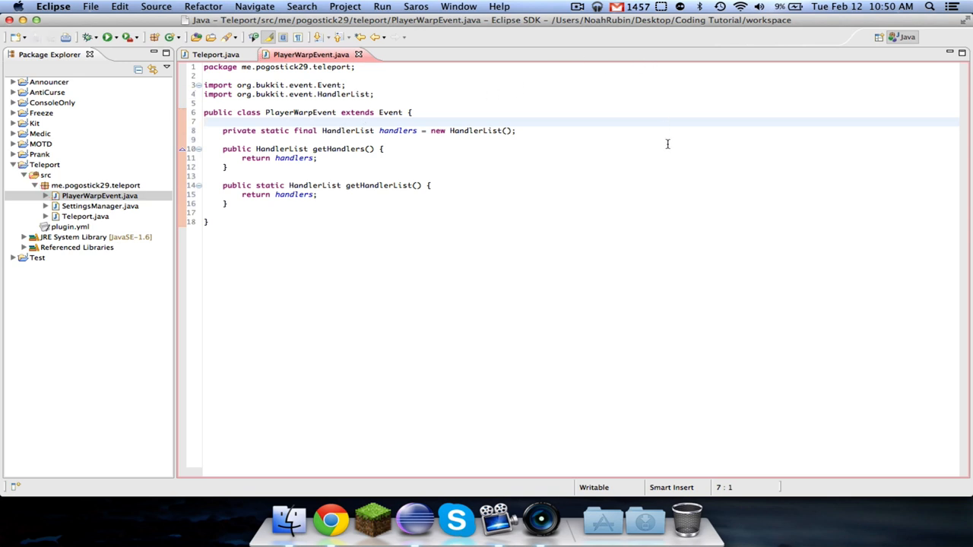
key("Return")
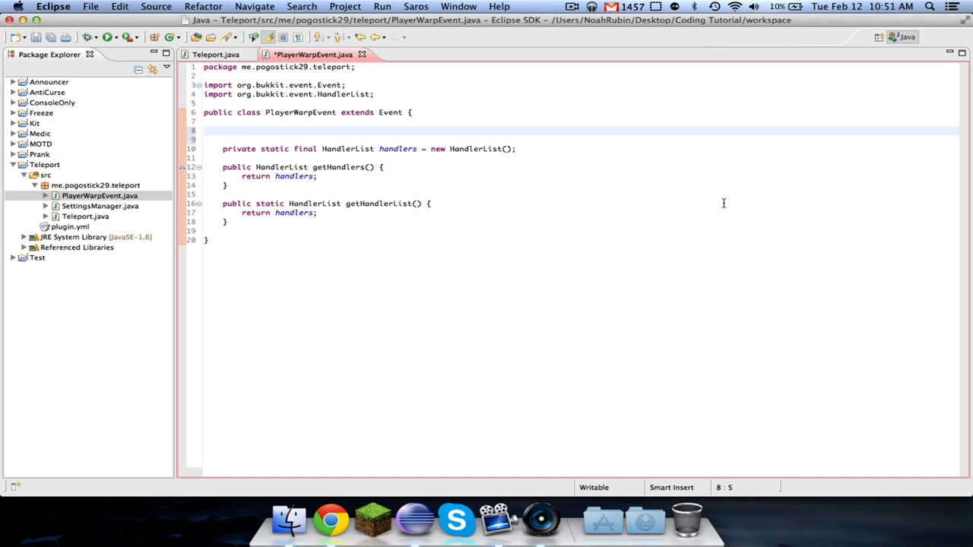
mouse_move(596, 188)
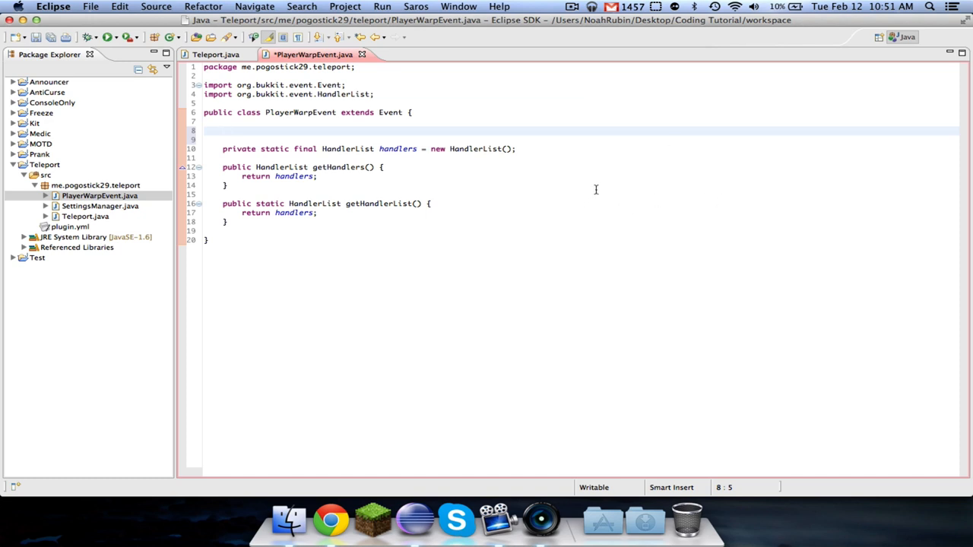
- Write a PlayerWarpEvent(Player p, Location l) constructor, importing org.bukkit.Location
type("public Plasye")
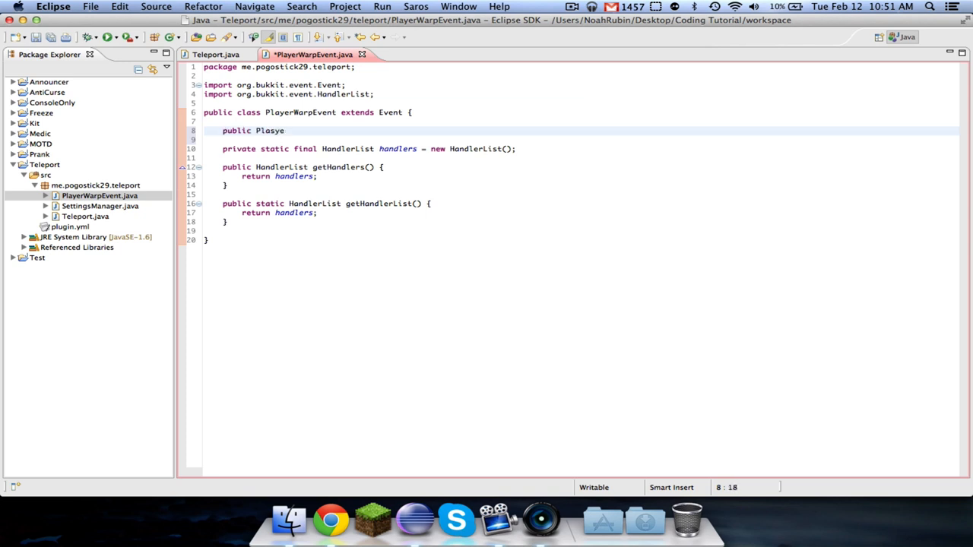
type("PlayerWarpEvent(Pl")
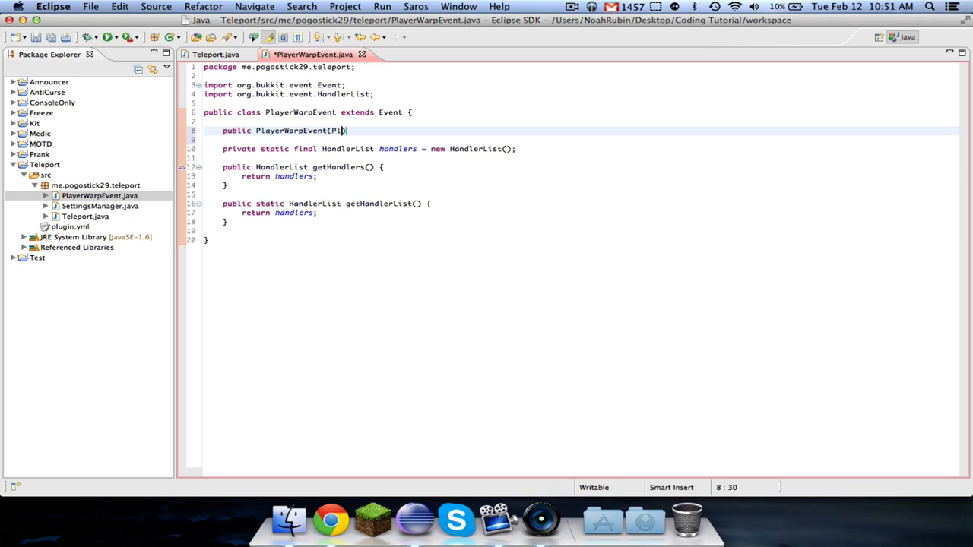
type("ayer p,")
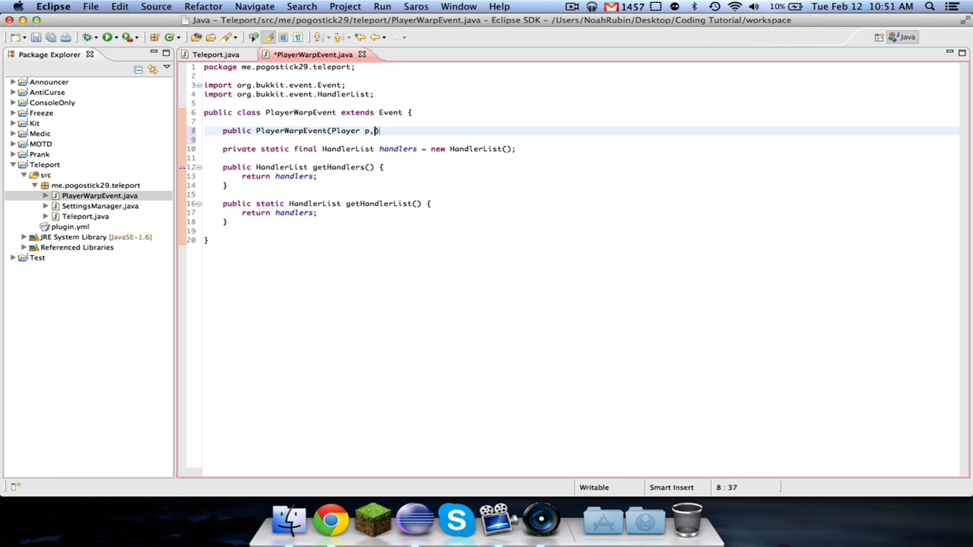
type("Location l")
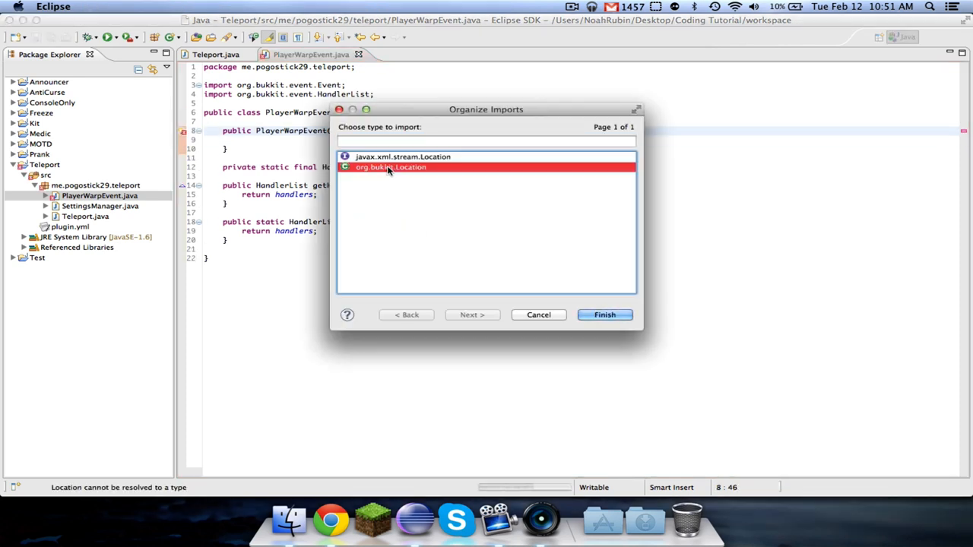
left_click(605, 315)
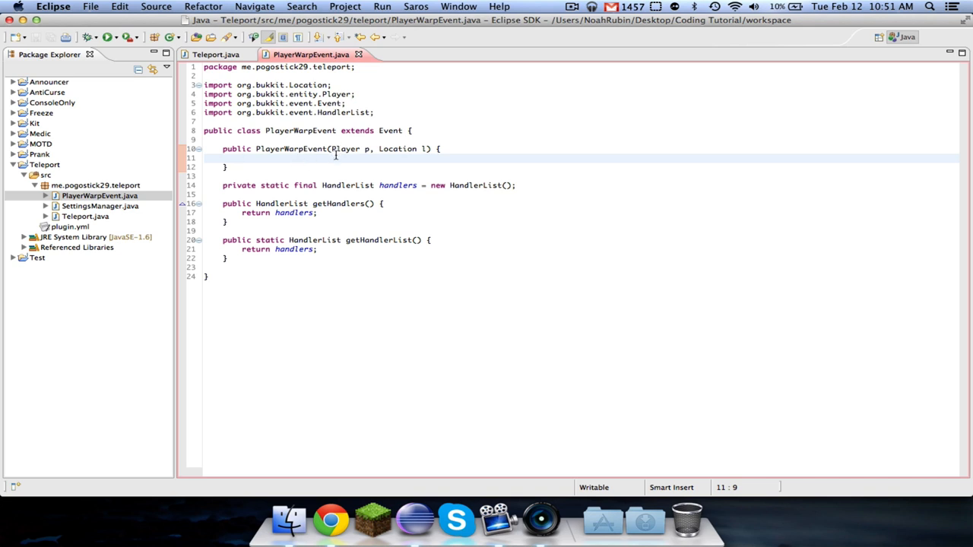
- Declare the Player p and Location l fields and assign this.p and this.l in the constructor
left_click(243, 156)
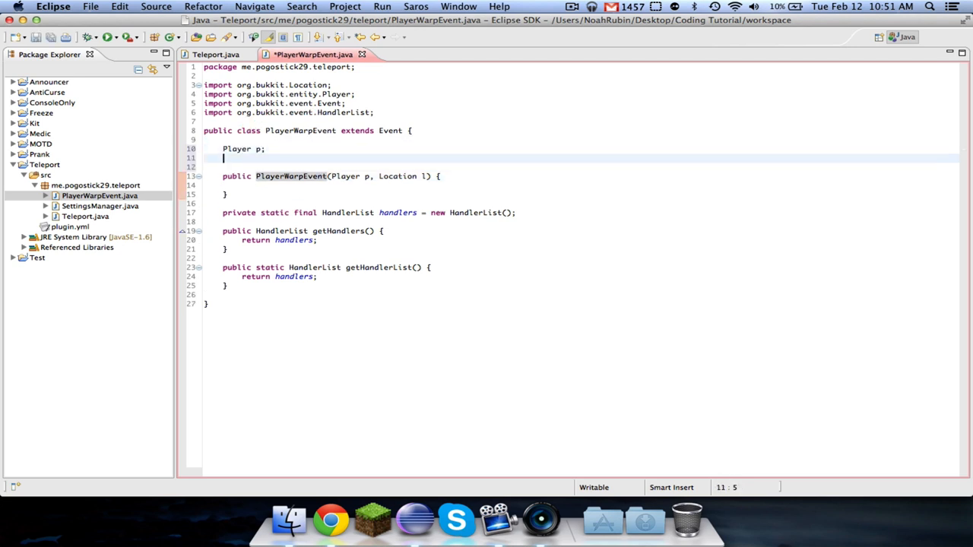
type("Location l")
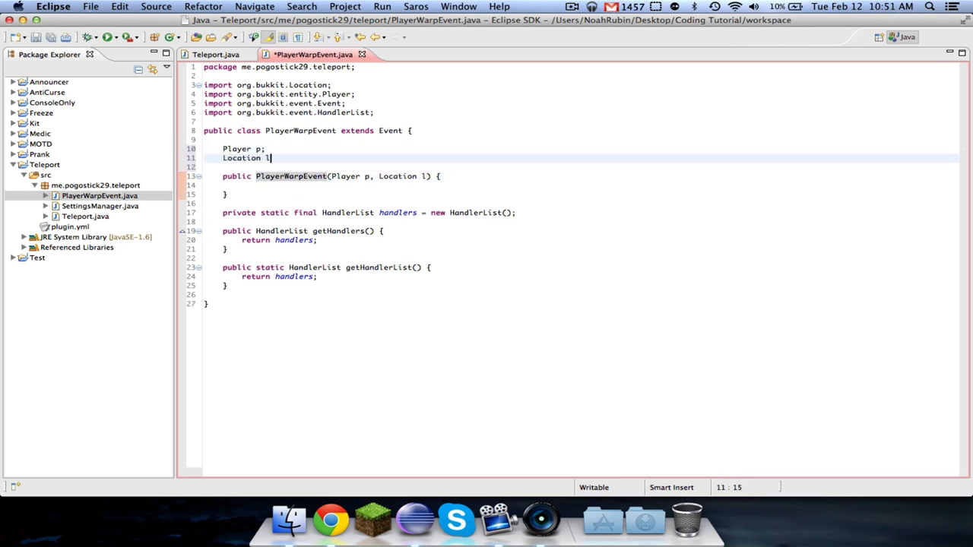
type("this.p = p;")
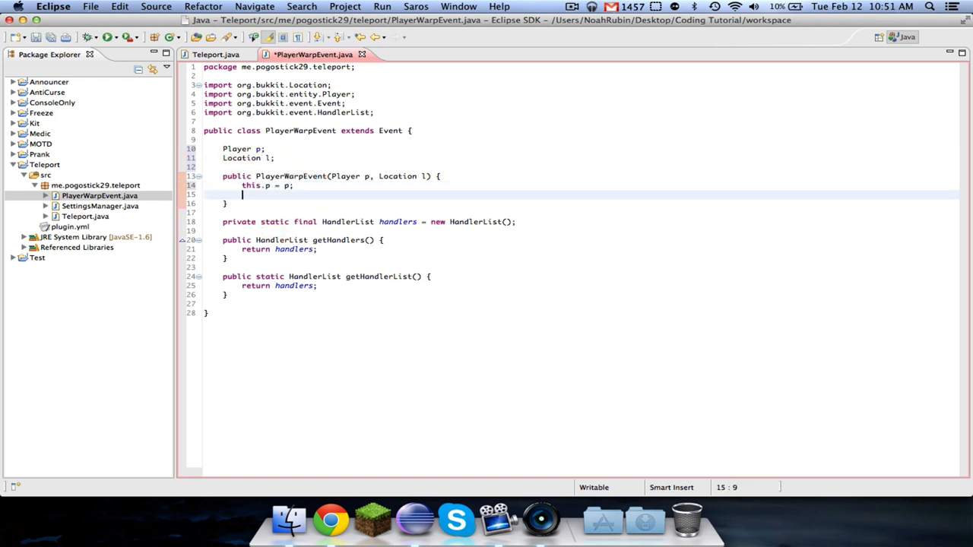
type("this.l =")
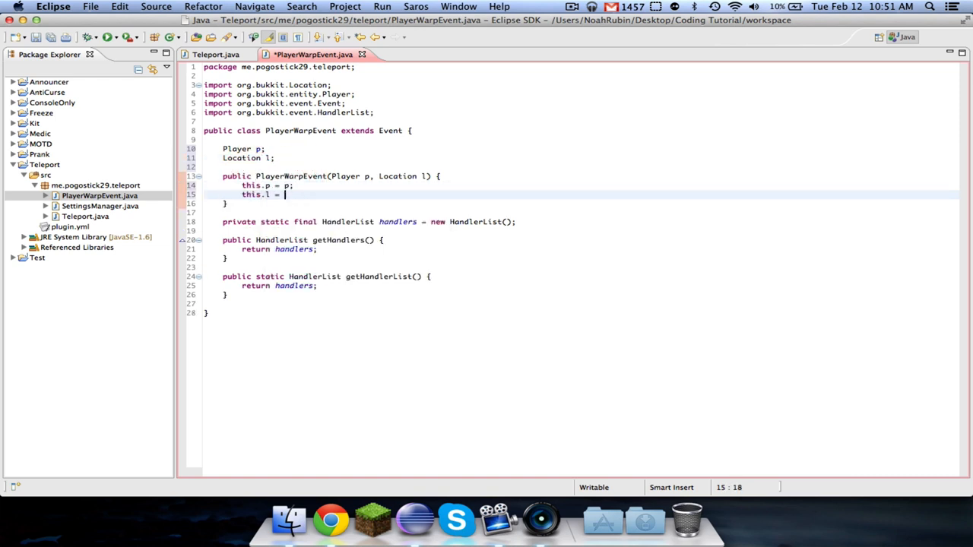
type("l;")
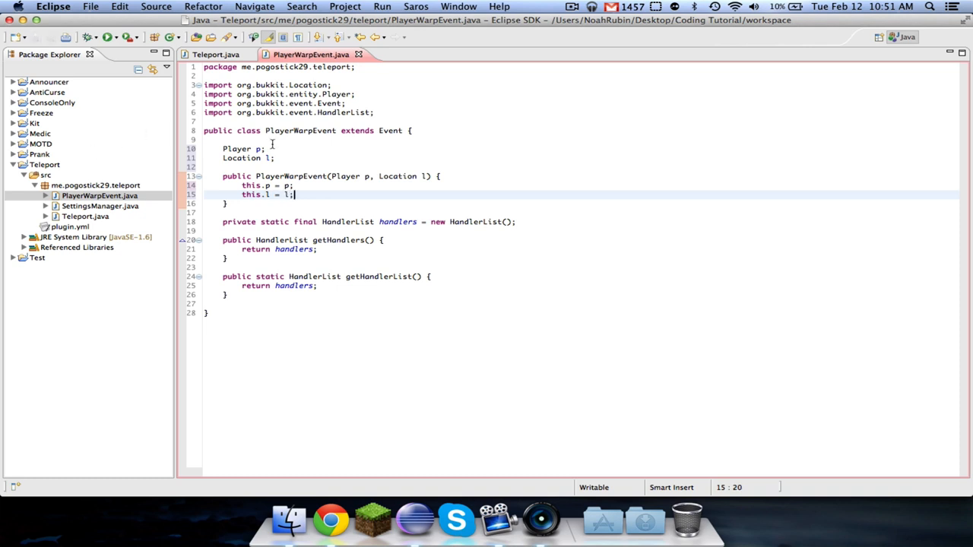
left_click(288, 166)
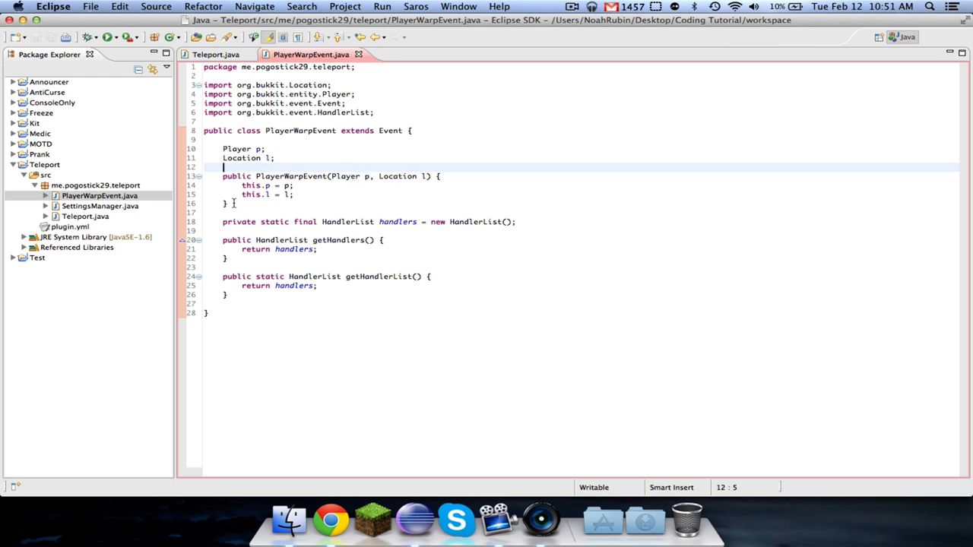
key("Return")
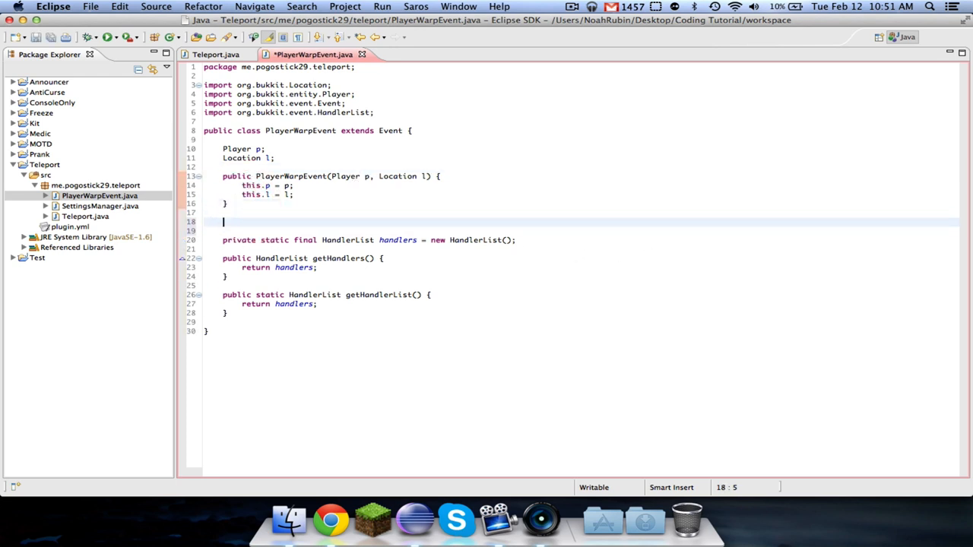
- Add getPlayer returning p and getWarpLocation returning l
type("piblic Player getPlayer() {")
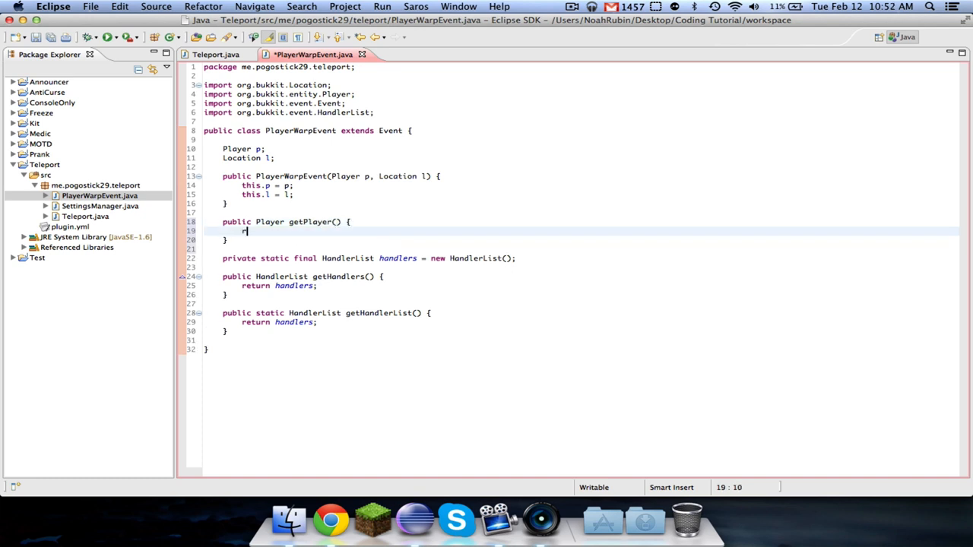
type("eturn p;")
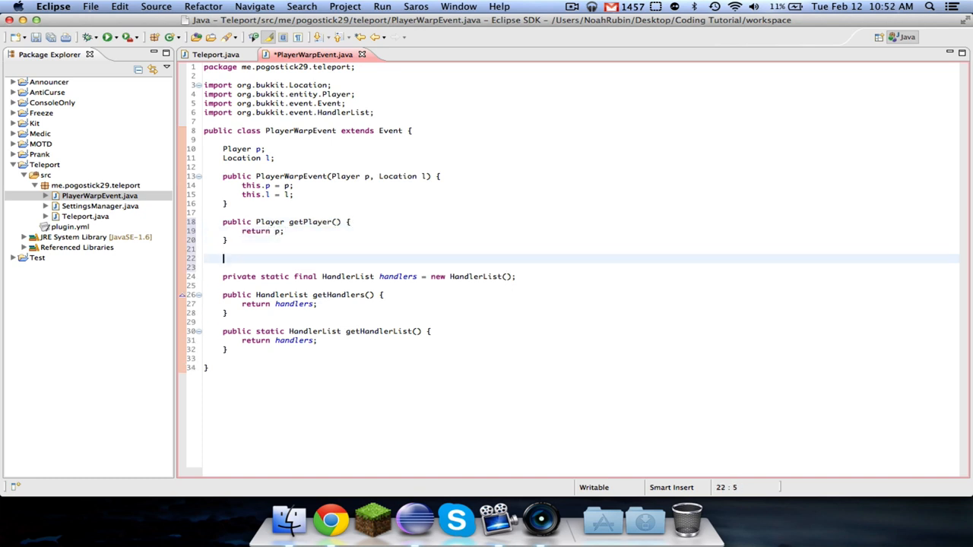
type("public Loca")
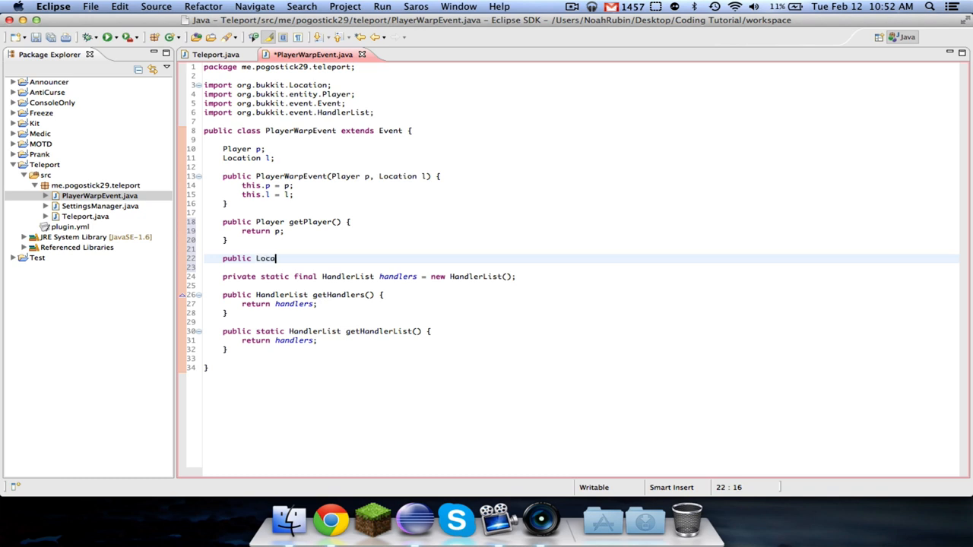
type("tion getWarp")
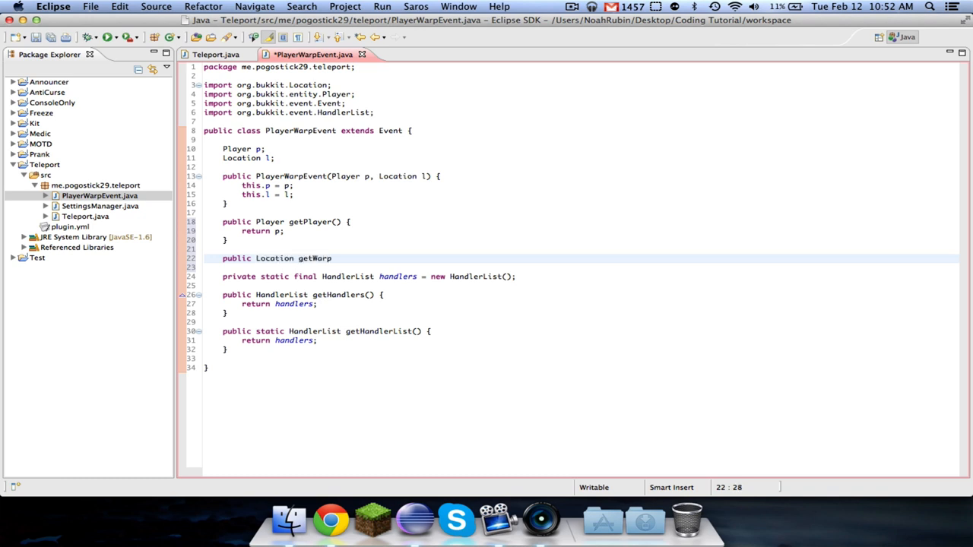
type("Location() {")
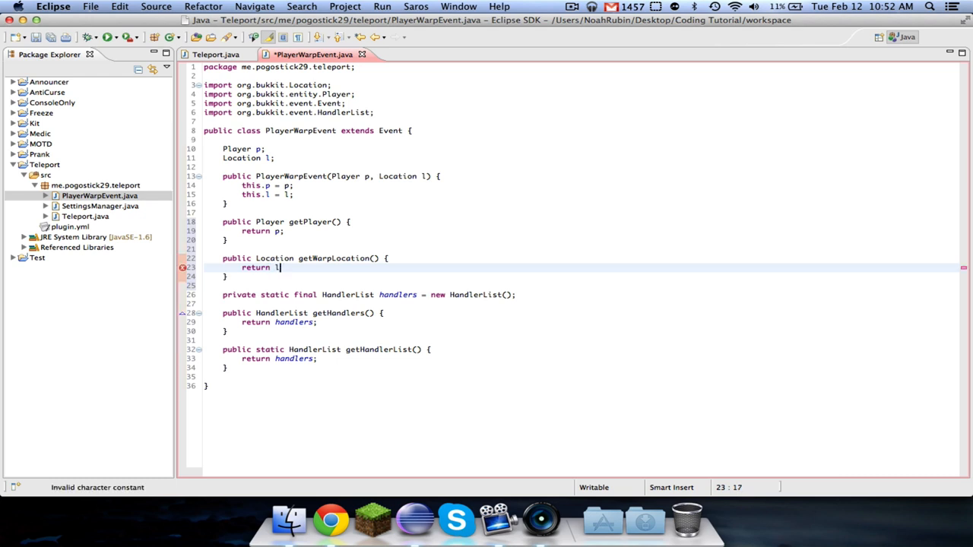
type(";")
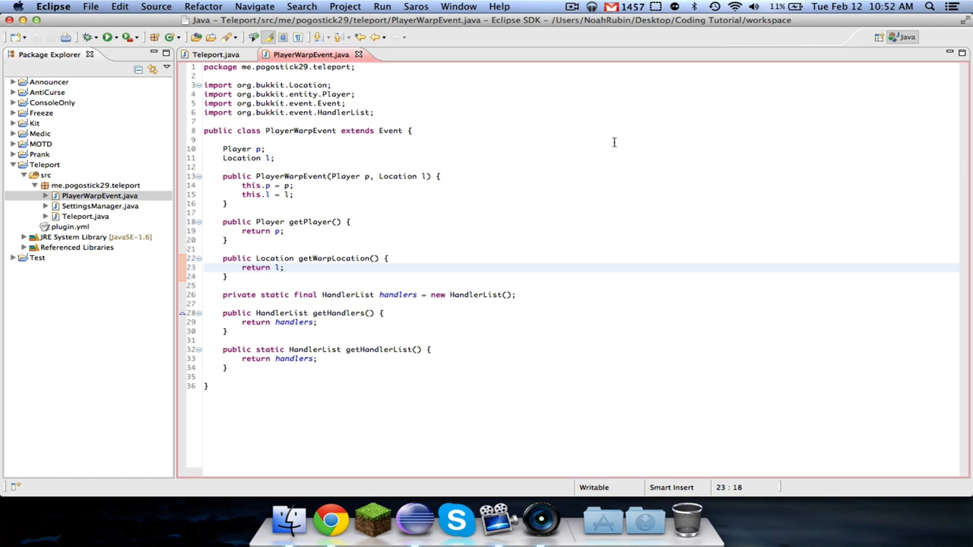
mouse_move(417, 239)
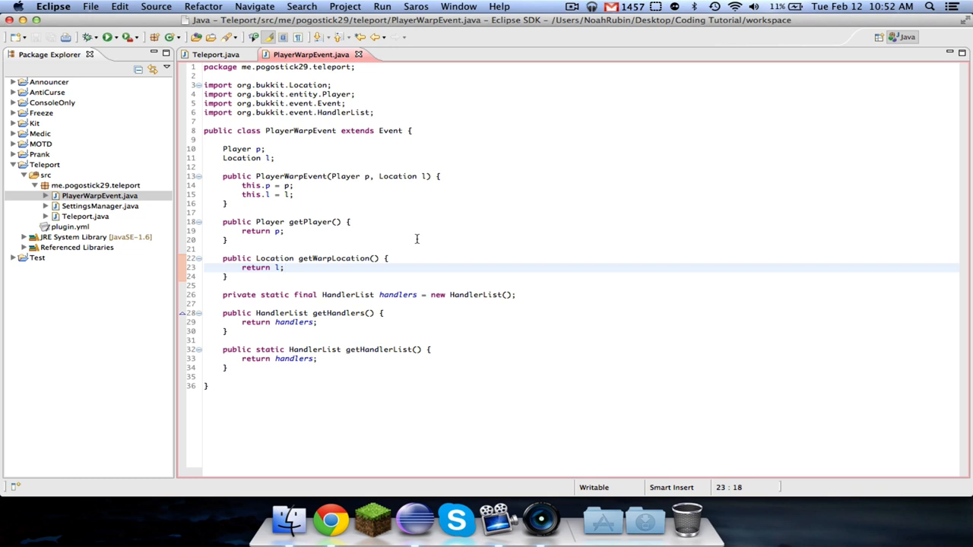
mouse_move(181, 128)
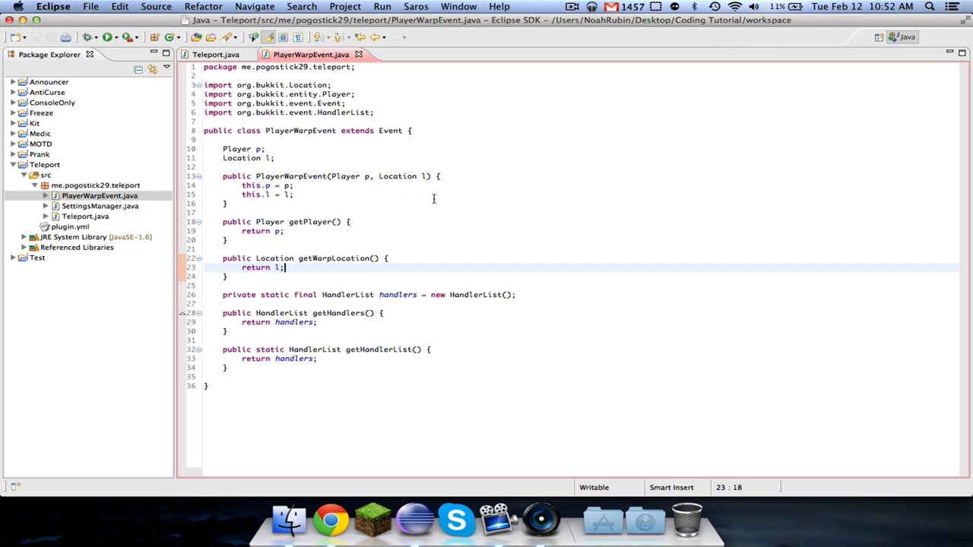
mouse_move(424, 194)
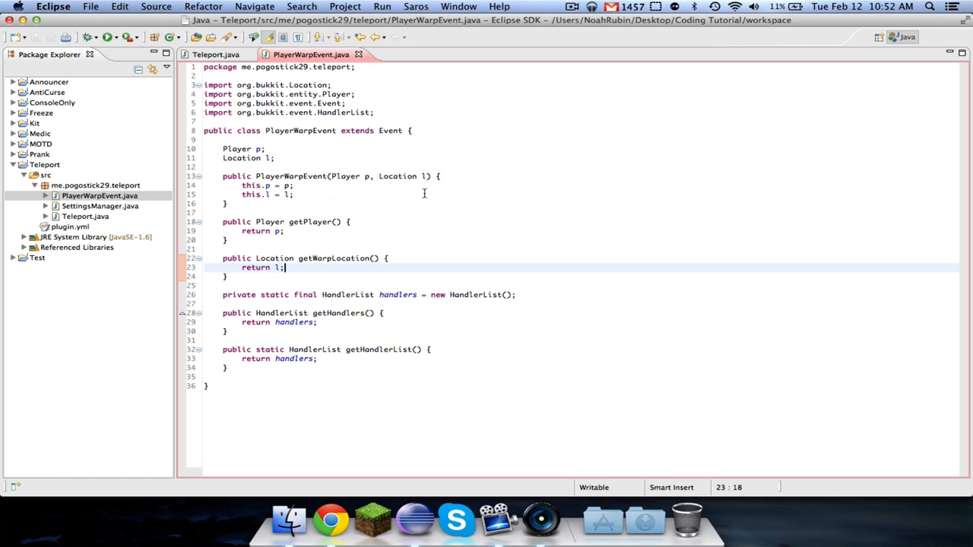
mouse_move(438, 231)
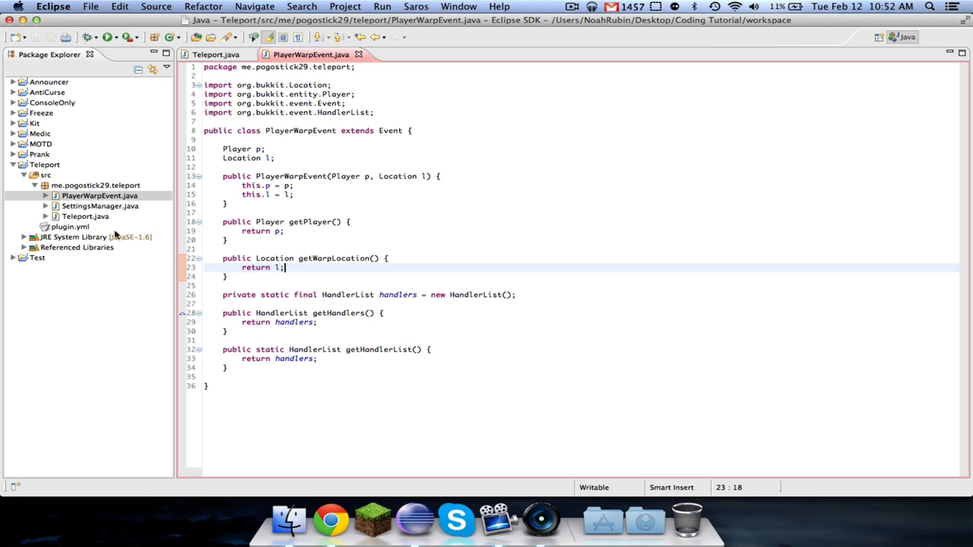
- In Teleport.java's warp command, build Location l = new Location(w, x, y, z)
left_click(216, 55)
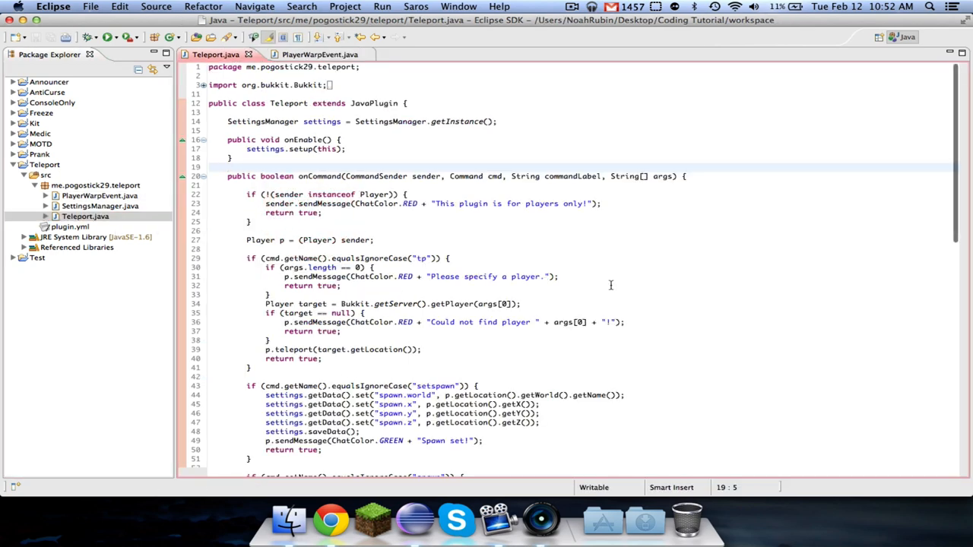
scroll("down", 3)
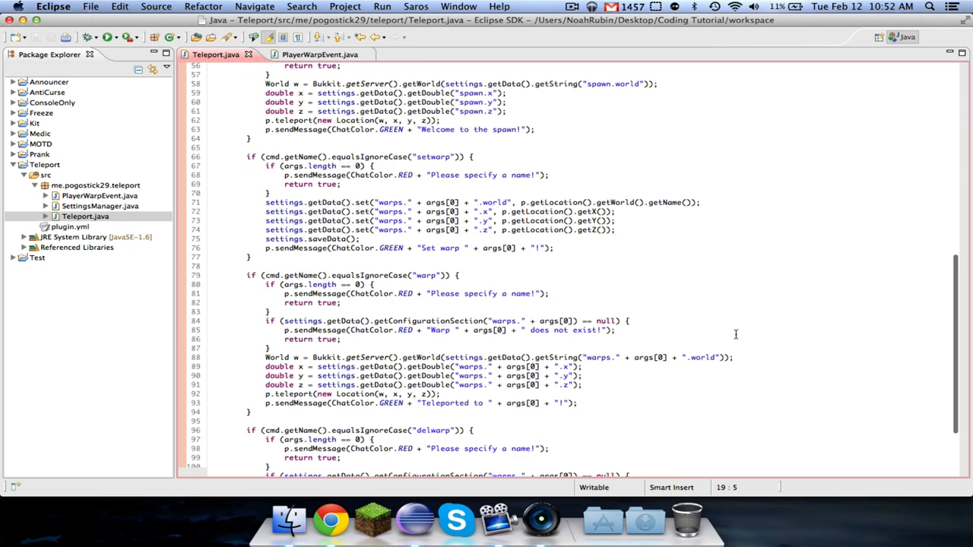
mouse_move(407, 173)
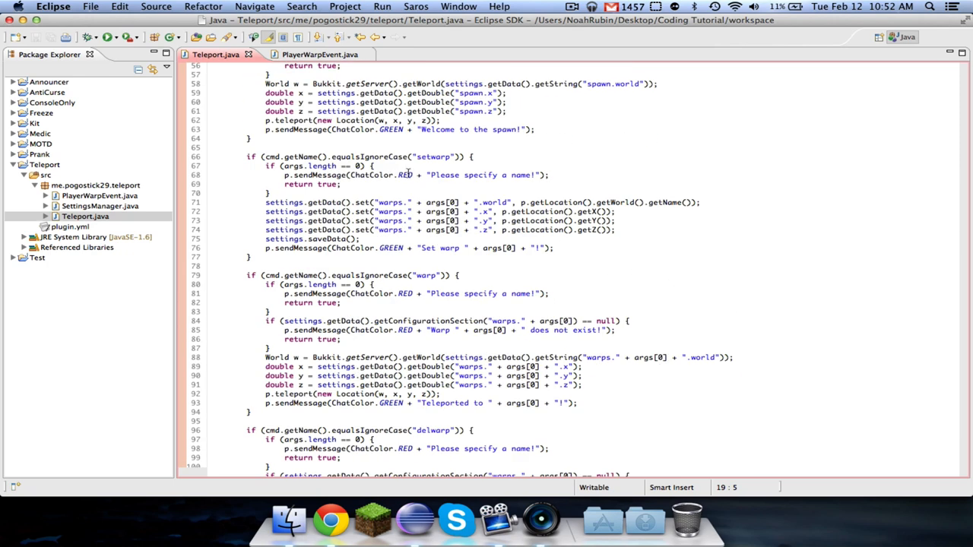
scroll("down", 3)
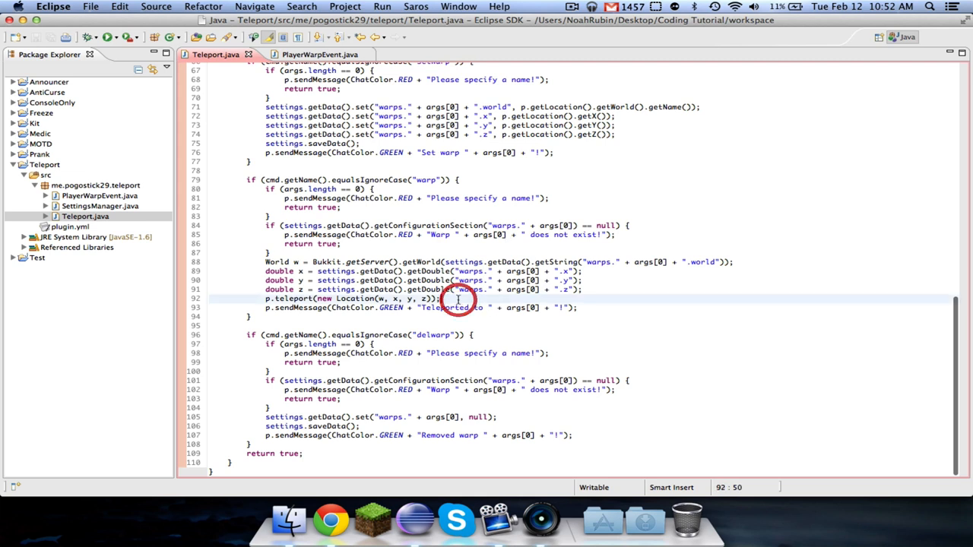
left_click(631, 289)
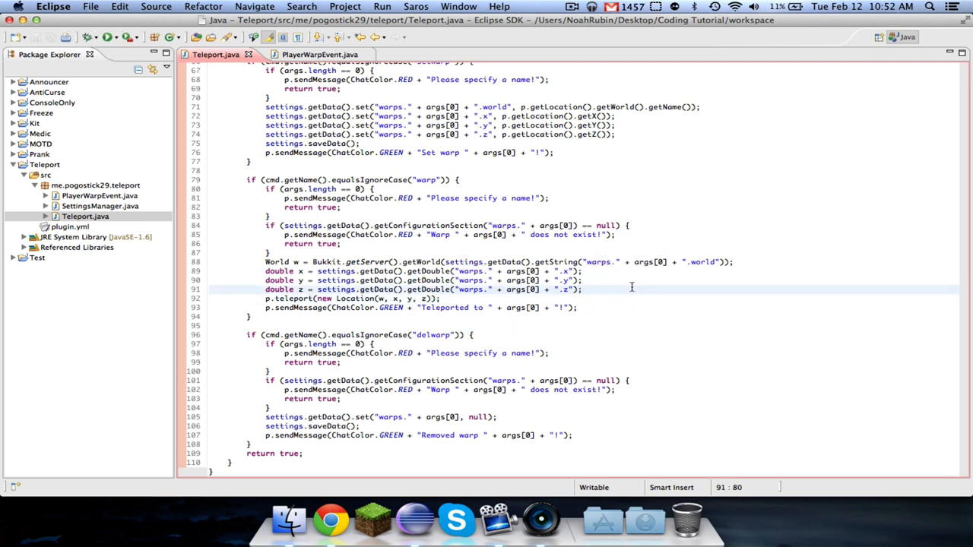
type("Loca")
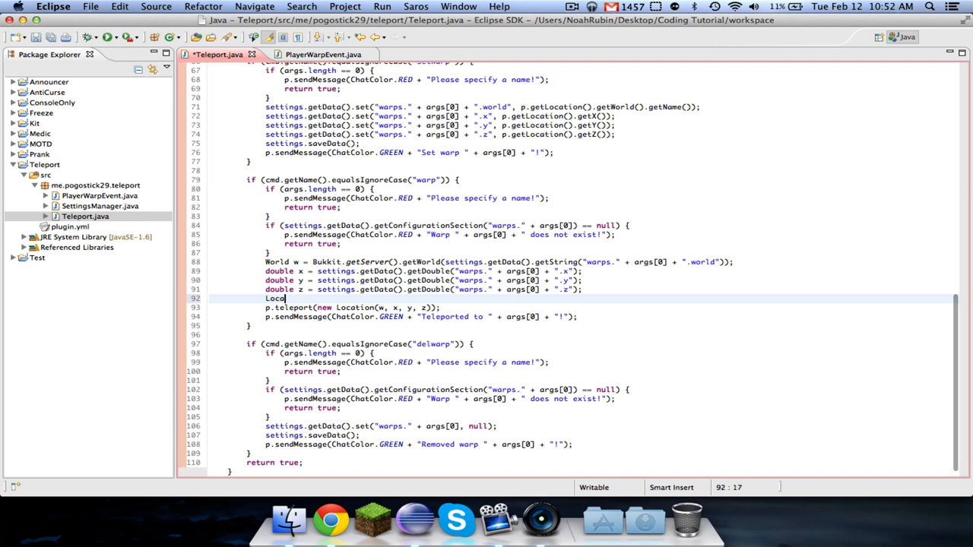
type("tion l =")
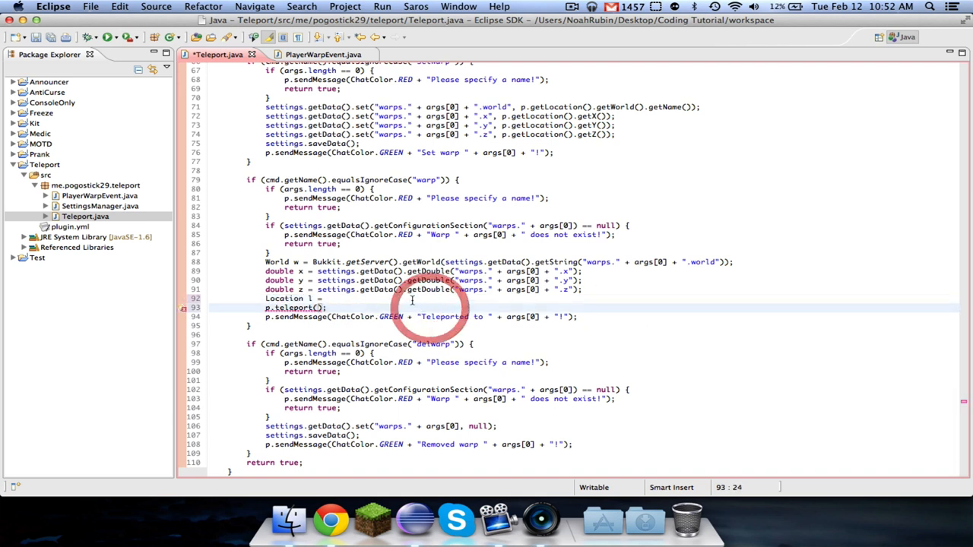
type("new Location(w, x, y, z);")
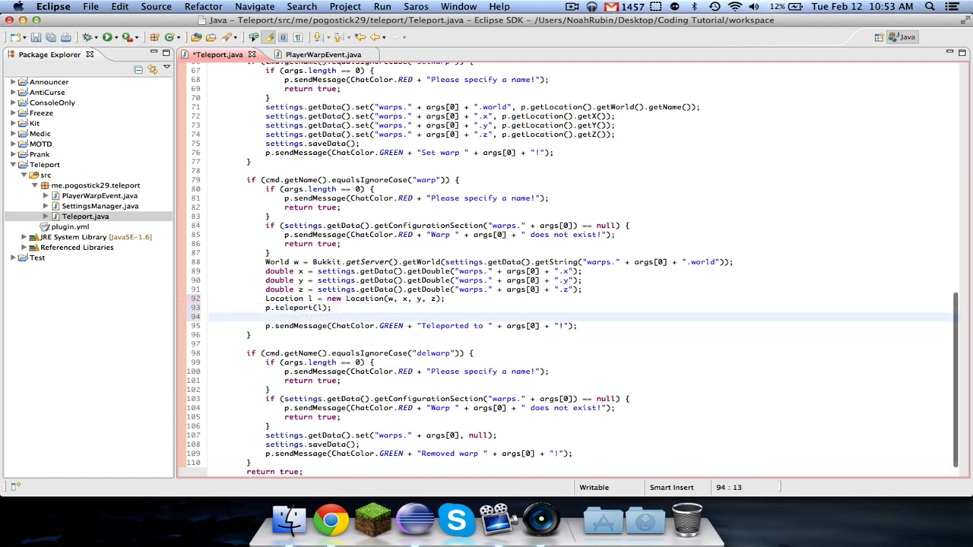
- Fire a new PlayerWarpEvent(p, l) through the plugin manager's callEvent
type("Bukkit.getServer().getPluginManager().callEvent(new")
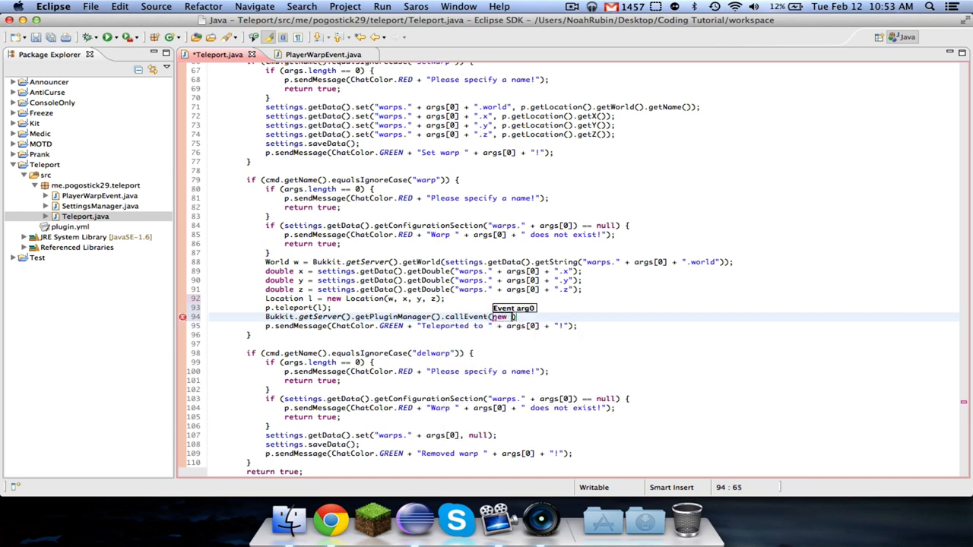
type("layerWarpEvent(")
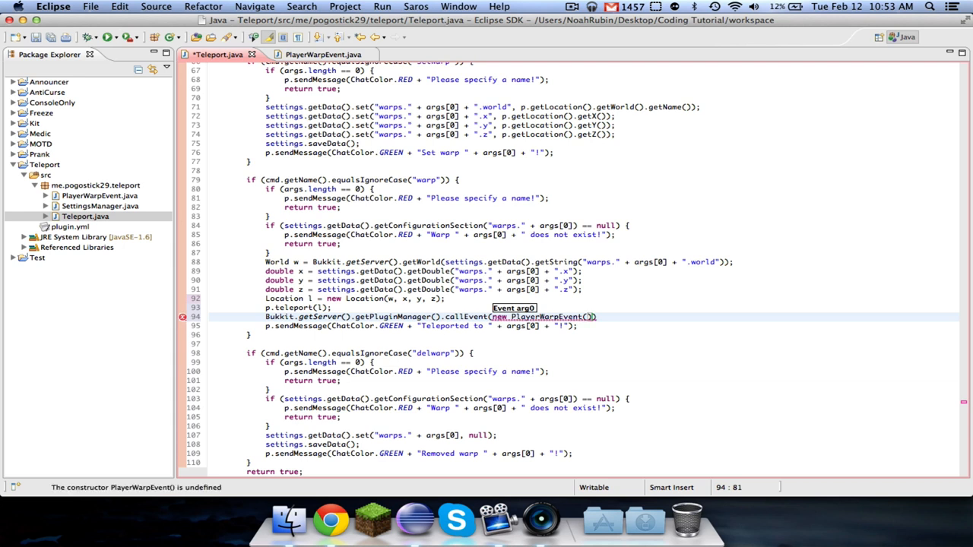
type("p, l")
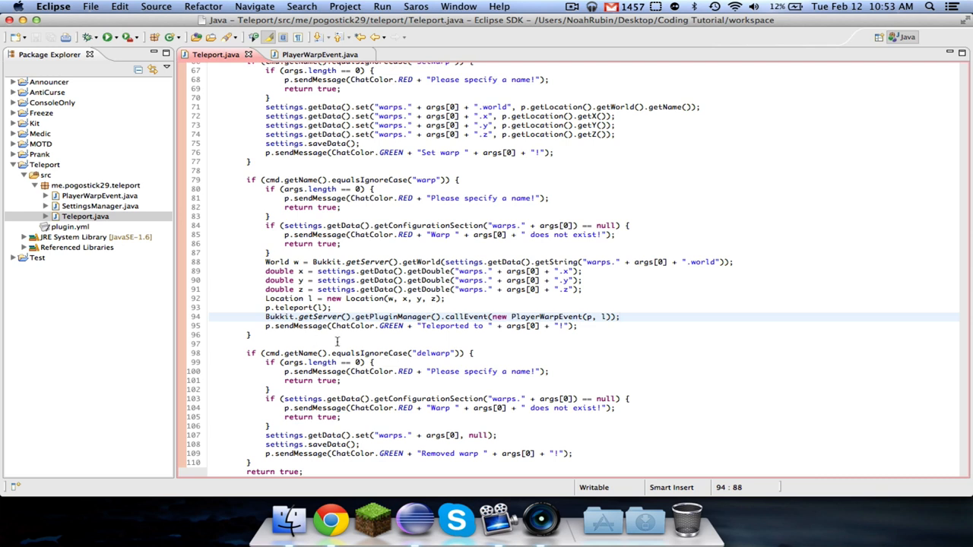
mouse_move(290, 283)
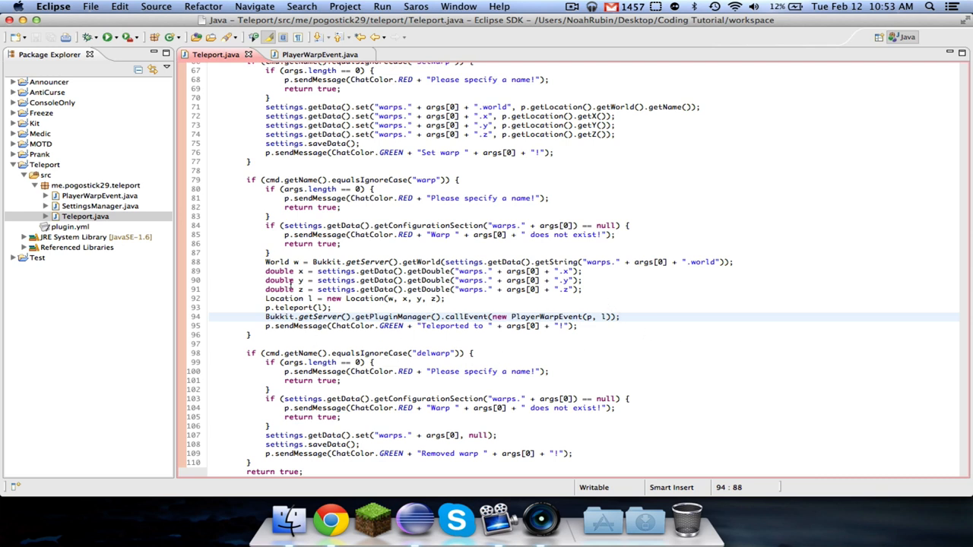
- Create the EventTester class in the teleport package and open it in the editor
right_click(73, 185)
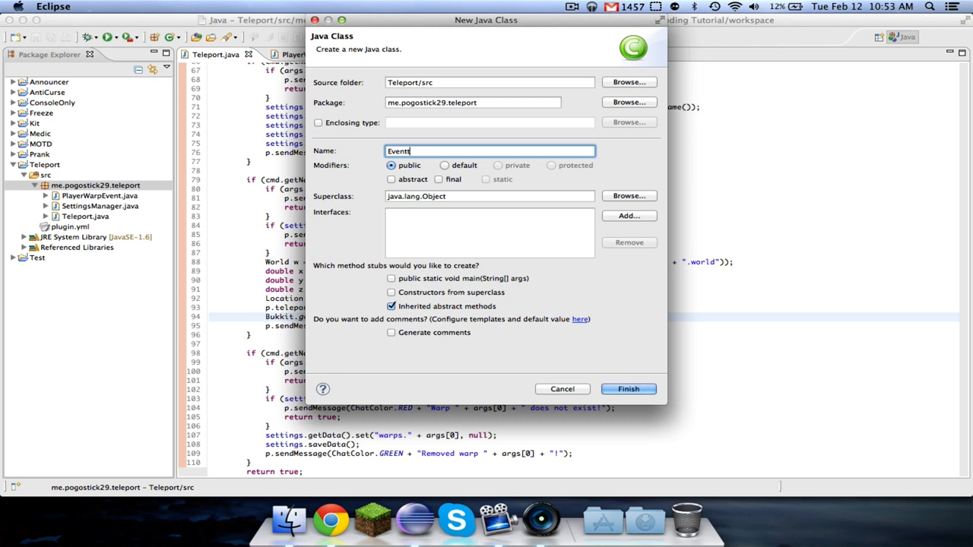
left_click(628, 389)
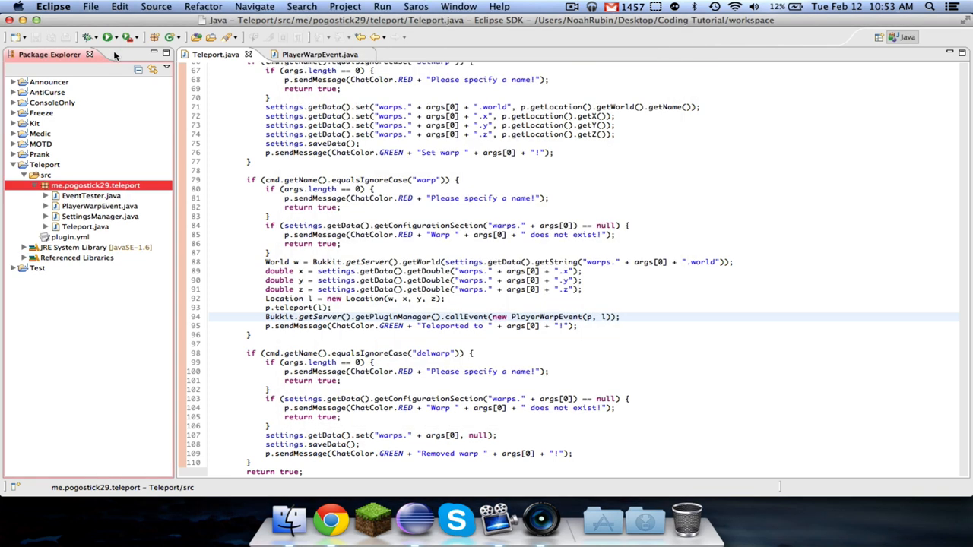
double_click(91, 194)
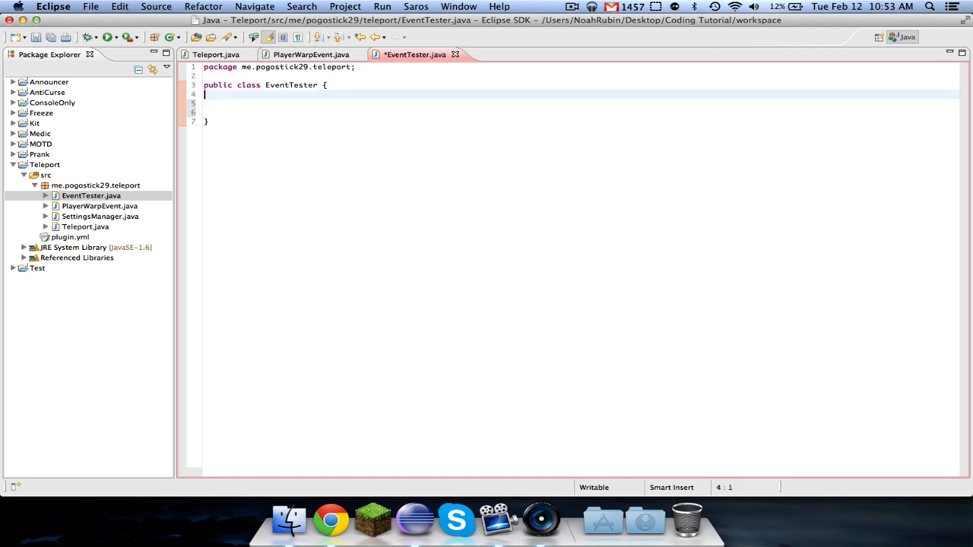
type("implements")
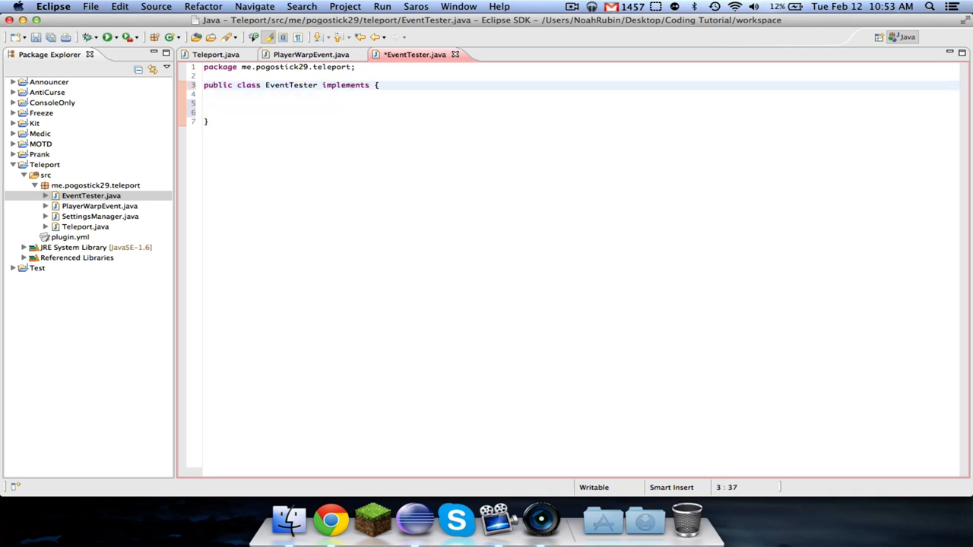
type("Listener")
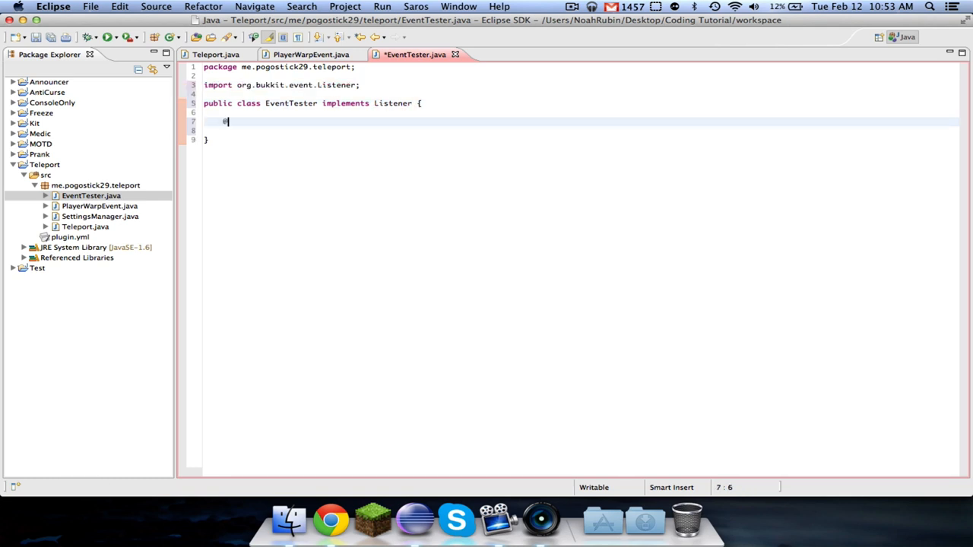
type("@EventHandler")
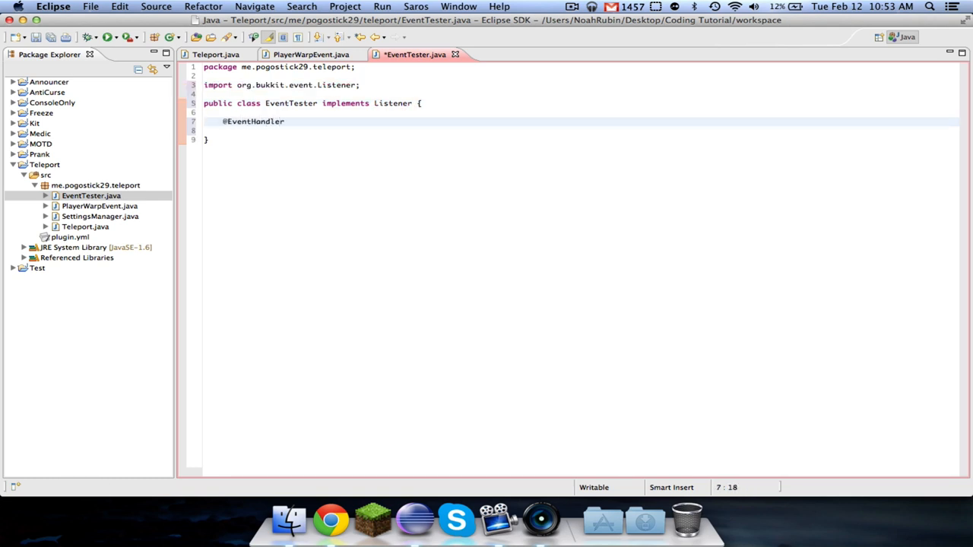
type("public void on")
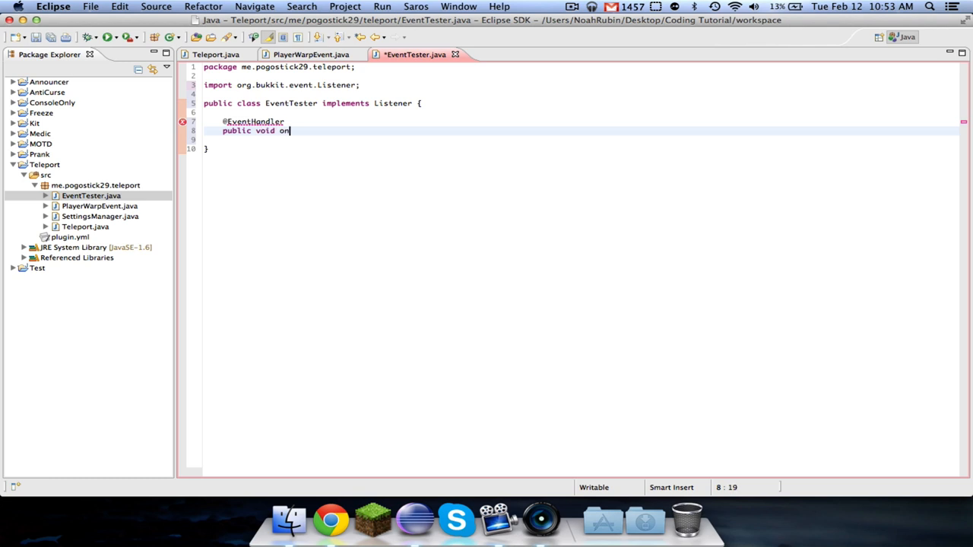
type("Player")
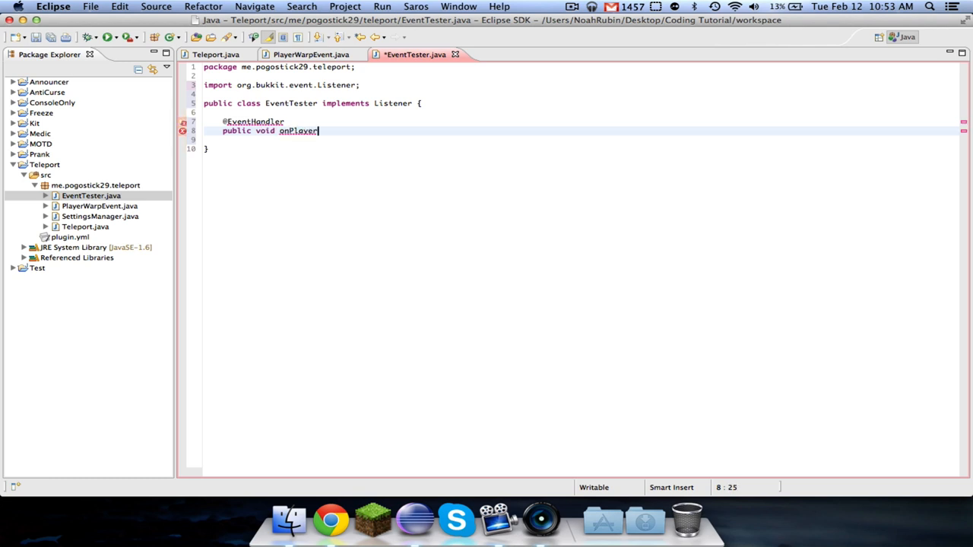
type("Wr")
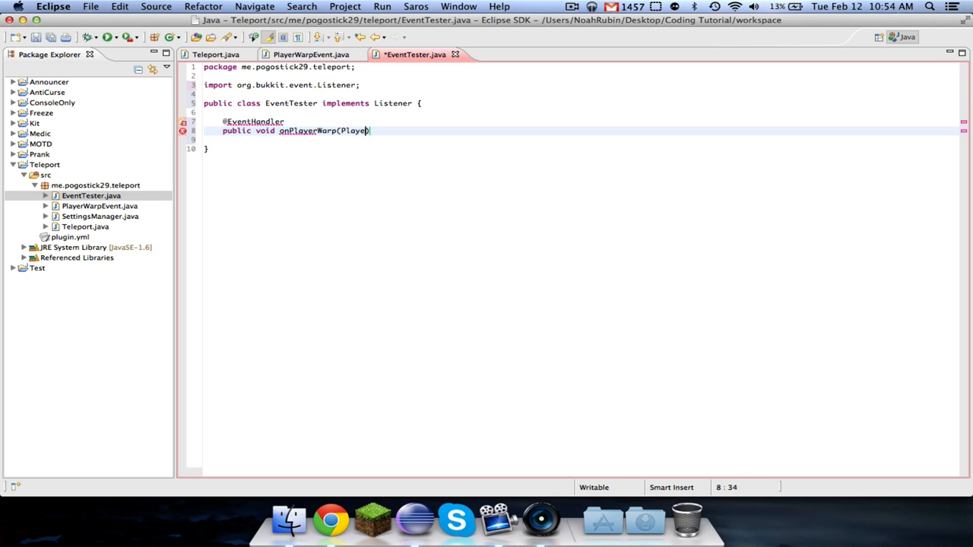
type("WarpEvent)")
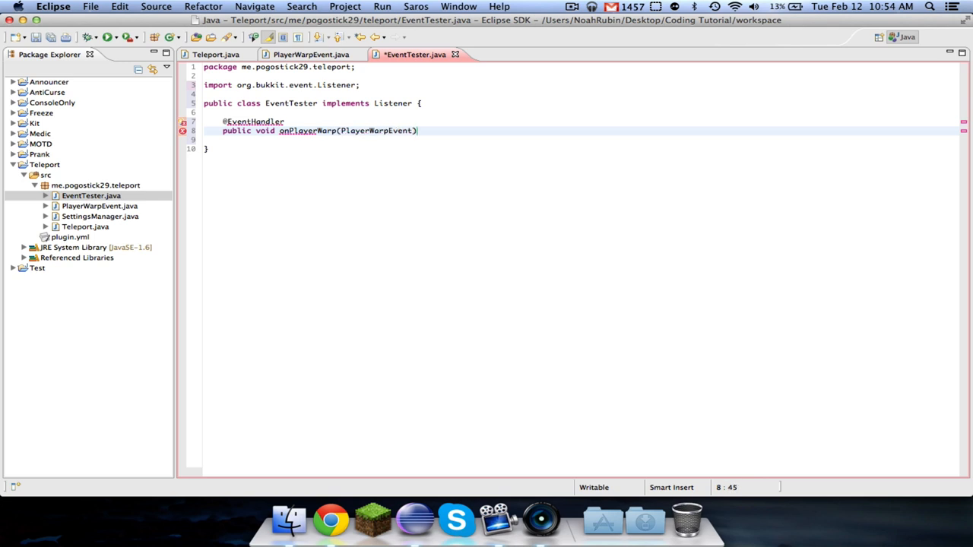
type("e) {")
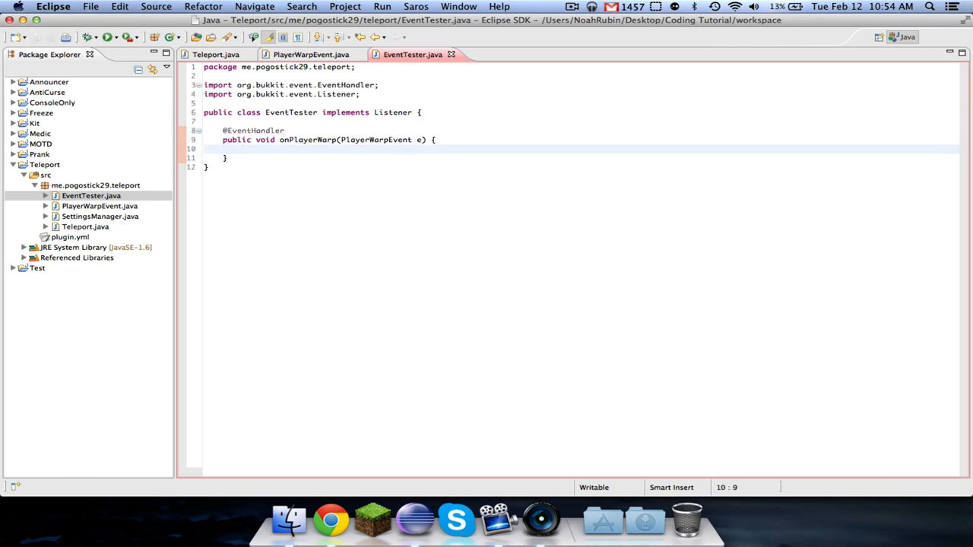
- Broadcast a green message built from e.getPlayer().getName() inside the handler
type("Bukkit.getServer().broadcastMessage(ChatColor.GREEN + )")
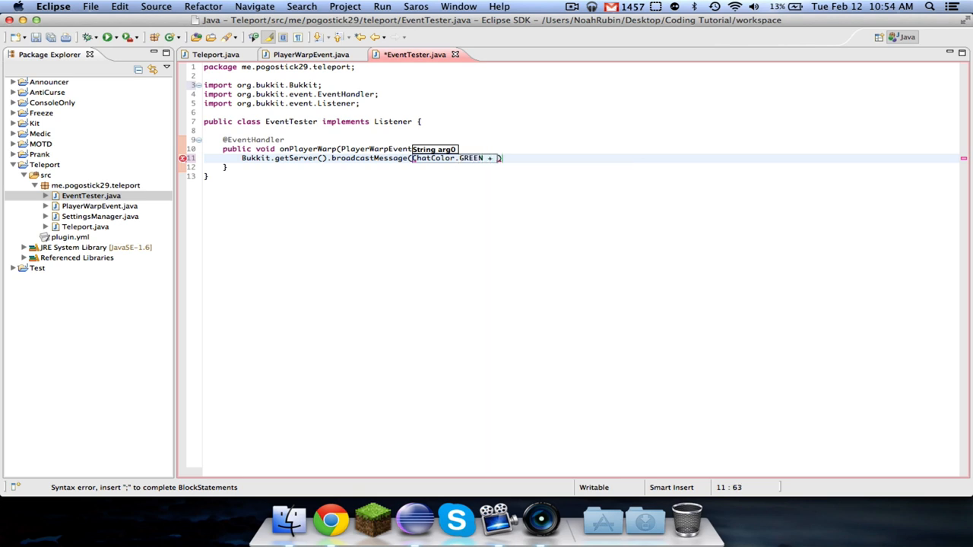
type("e.getPlayer(")
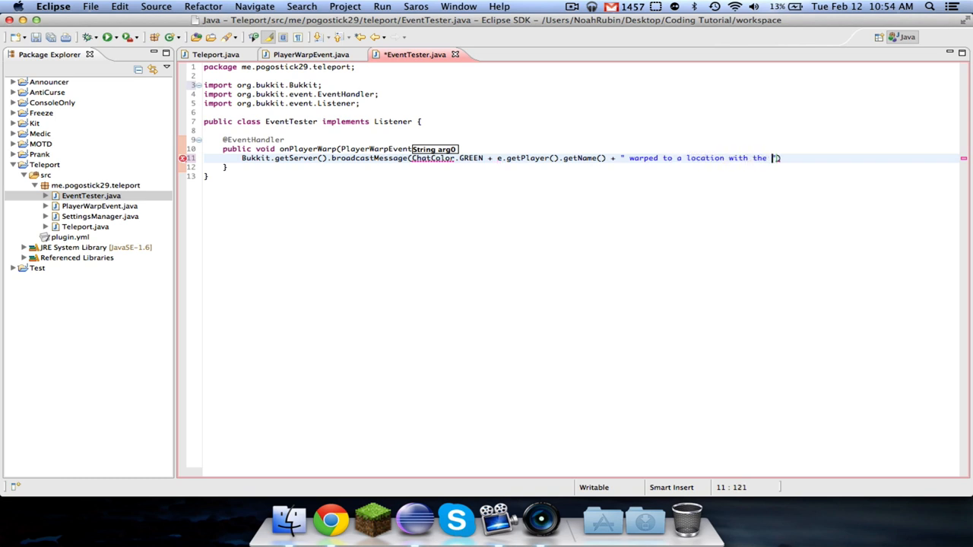
type("name")
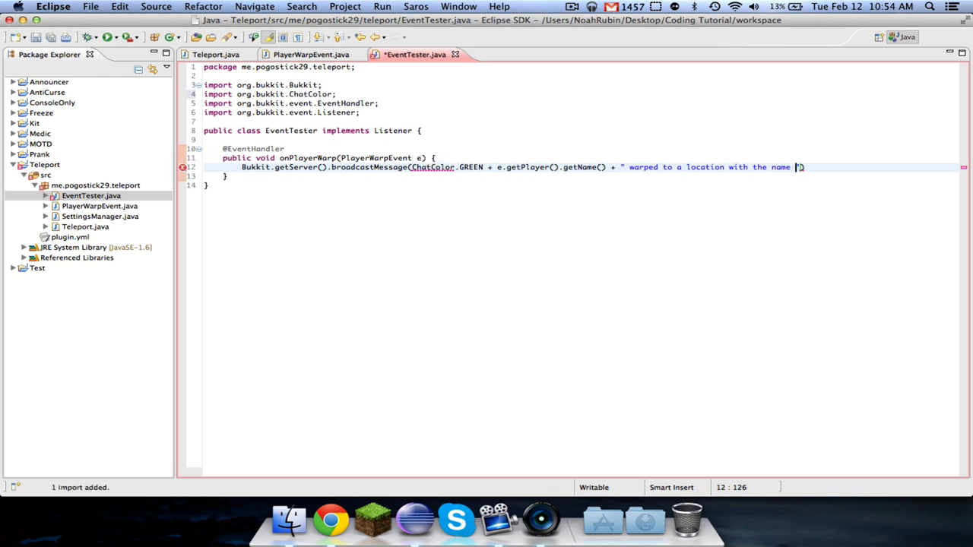
- Add a String n parameter and field to PlayerWarpEvent, assigning this.n = n
left_click(310, 55)
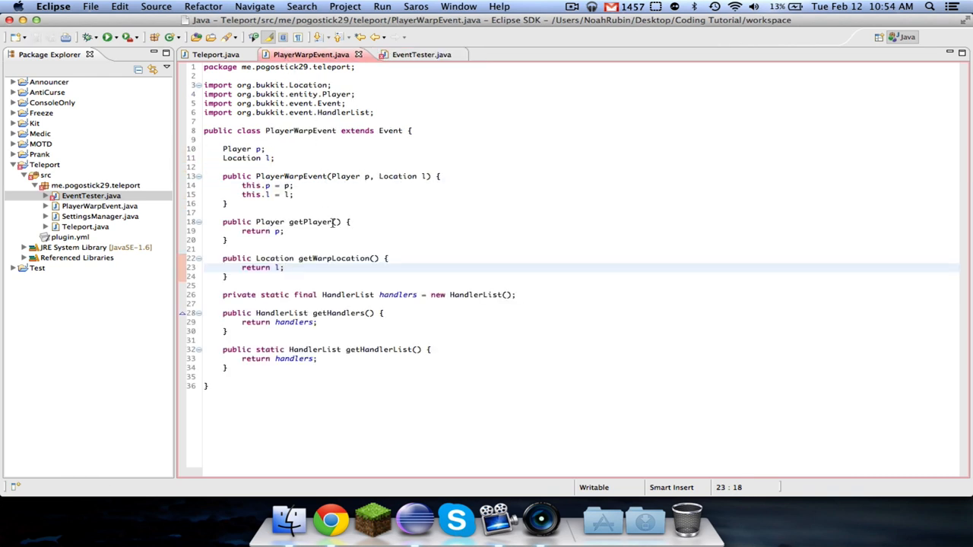
type(", S")
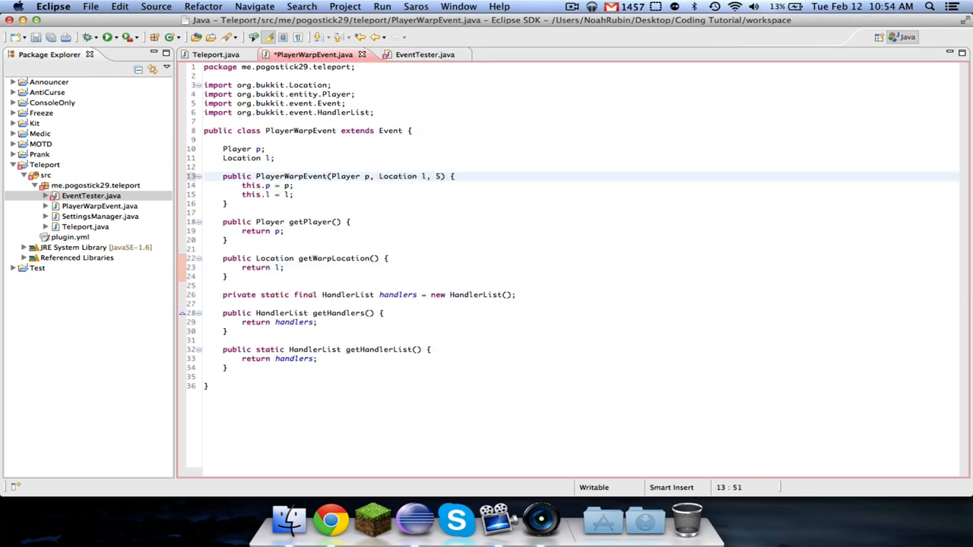
type("tring n")
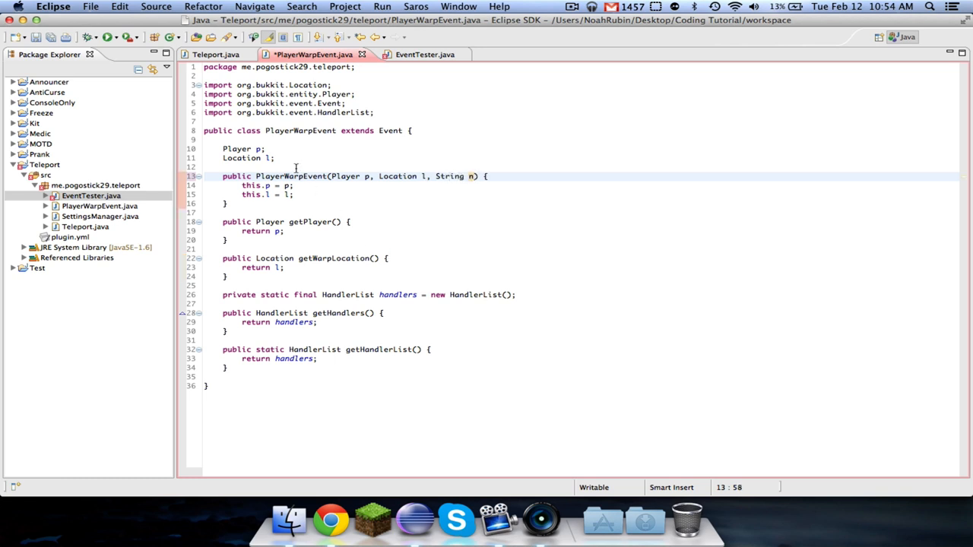
left_click(316, 157)
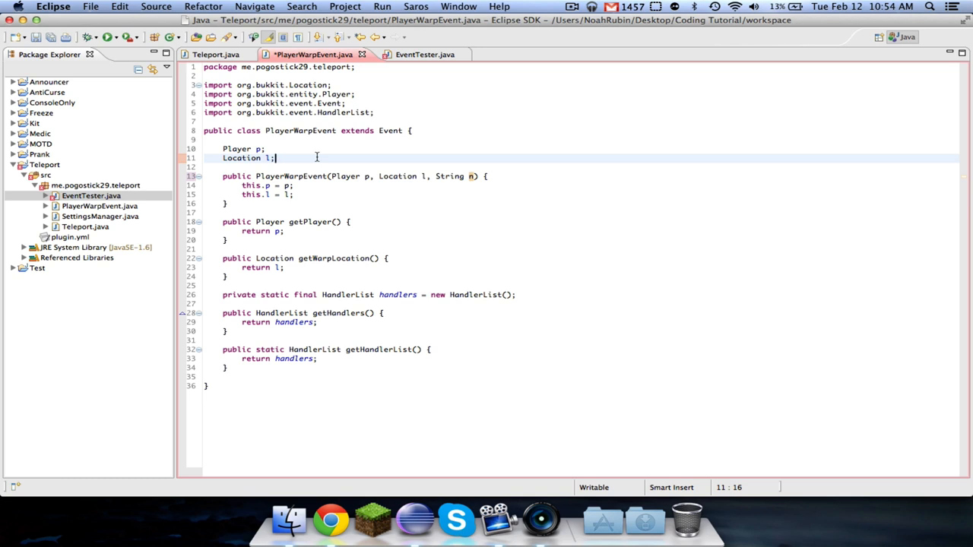
type("Stringn")
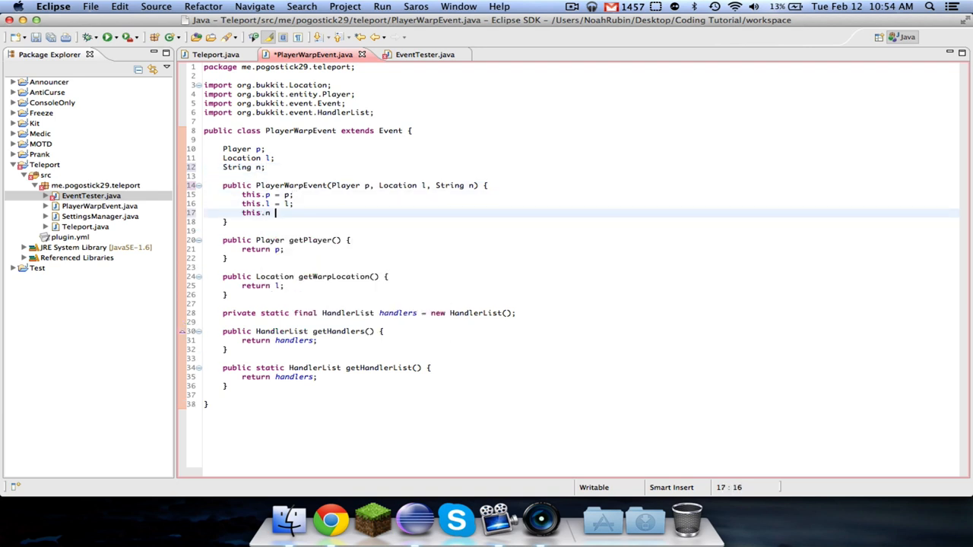
type("= n;")
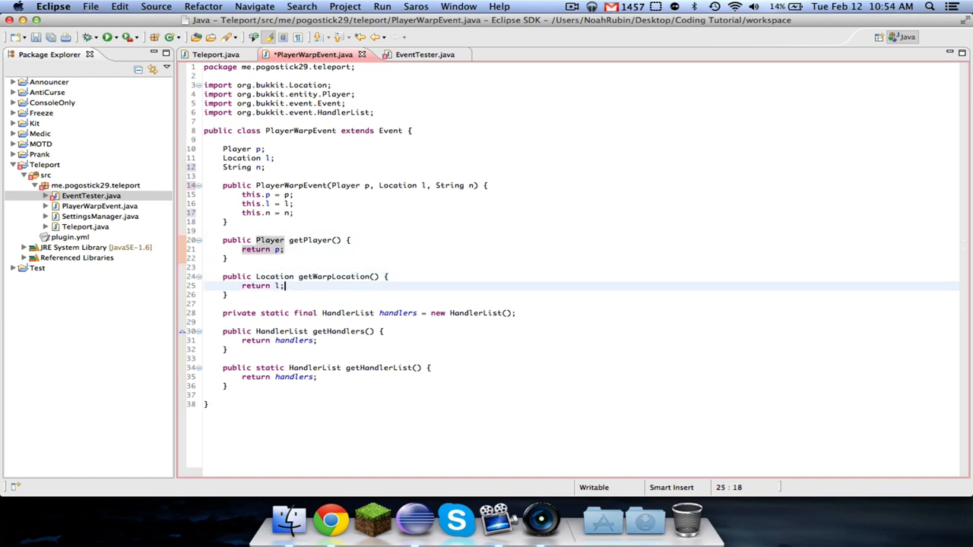
- Write a public String getWarpName method
type("public")
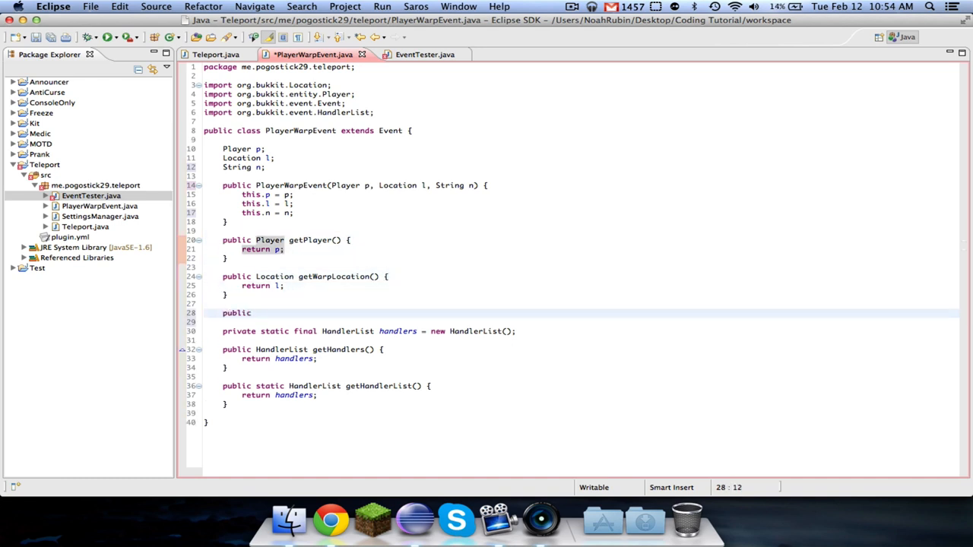
type("String getWarpName() {")
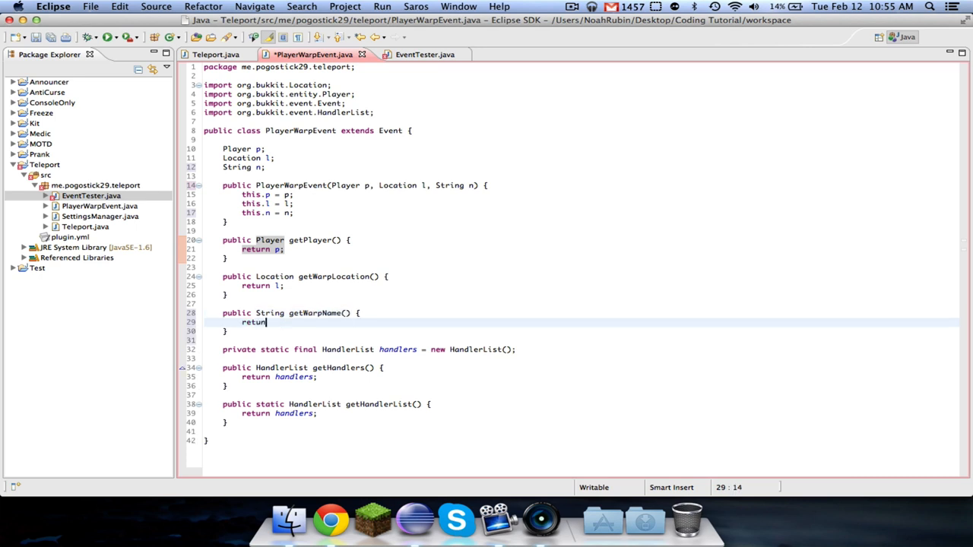
- Finish getWarpName returning n, then move to Teleport.java to pass args[0]
type("n;")
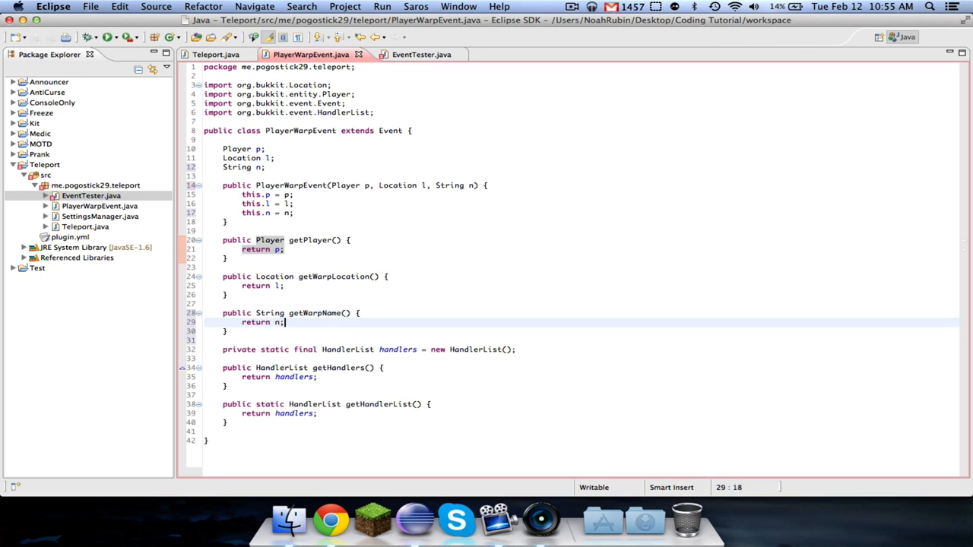
left_click(216, 55)
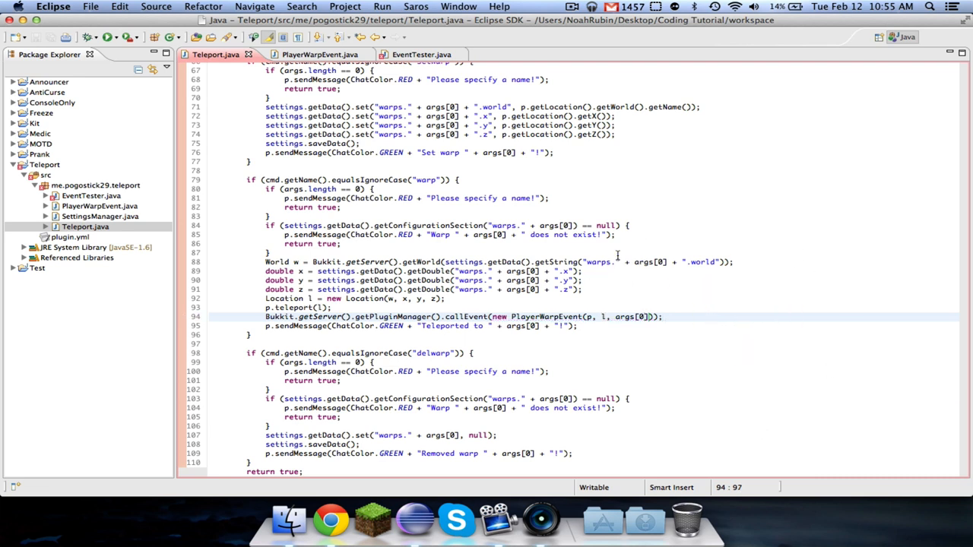
mouse_move(596, 343)
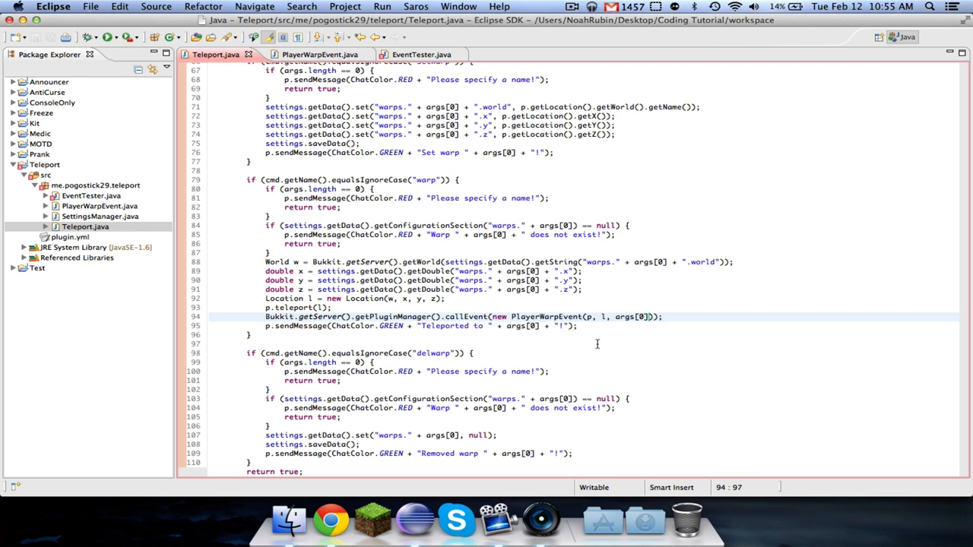
- Change the broadcast to " warped to warp " + e.getWarpName() + "!" and save
left_click(414, 55)
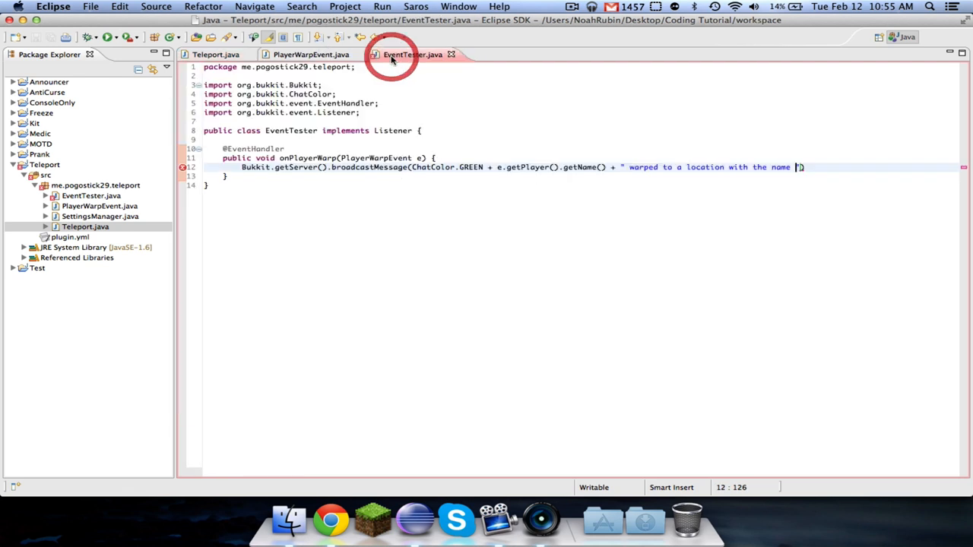
type("\"")
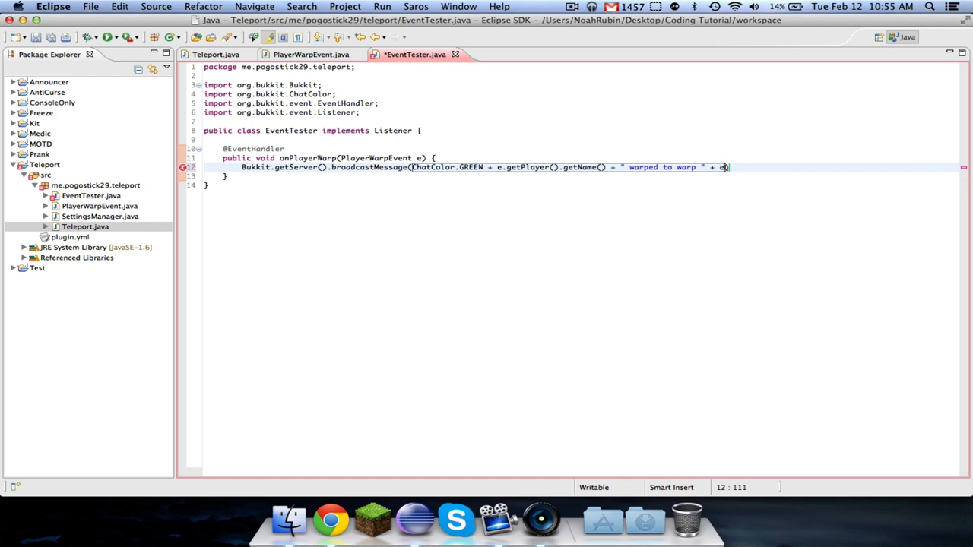
type("getWarpName()")
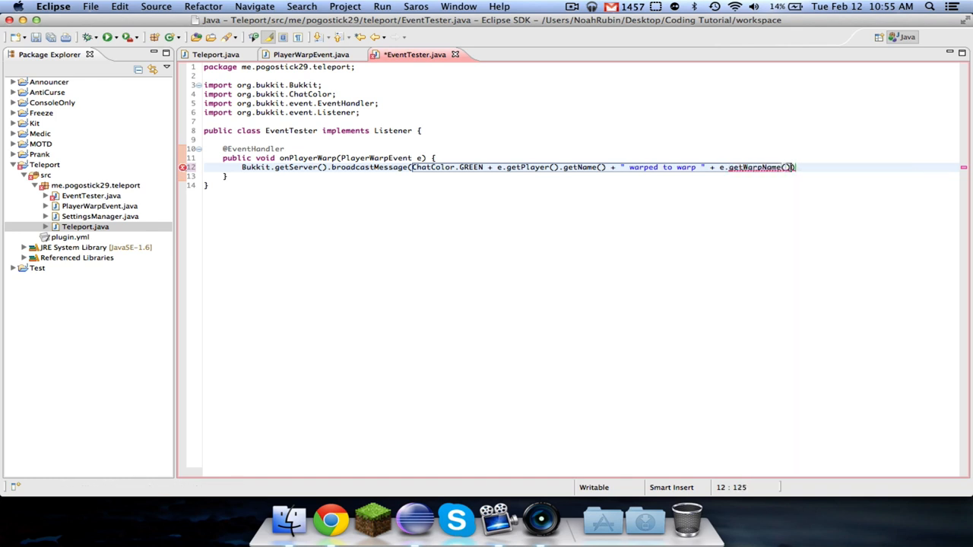
type("+ \"!\");")
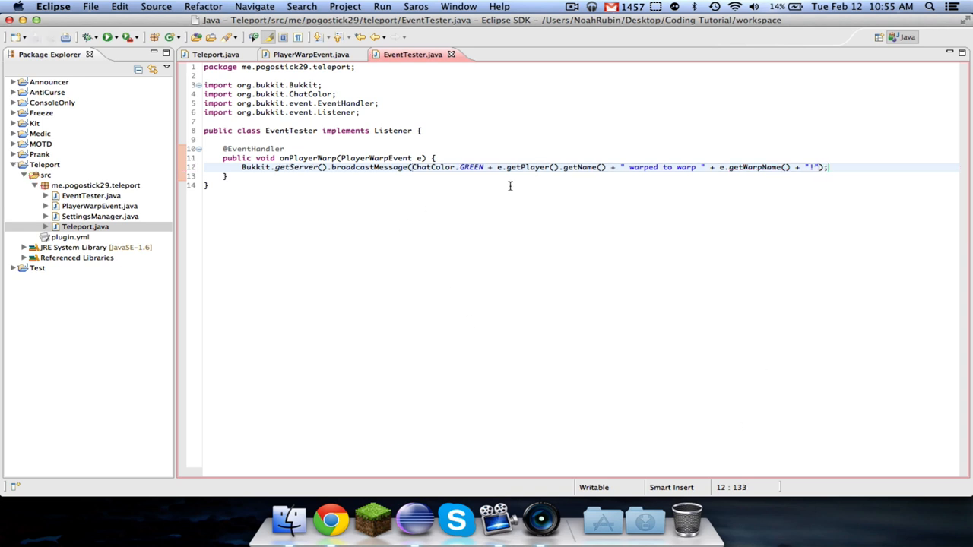
mouse_move(627, 155)
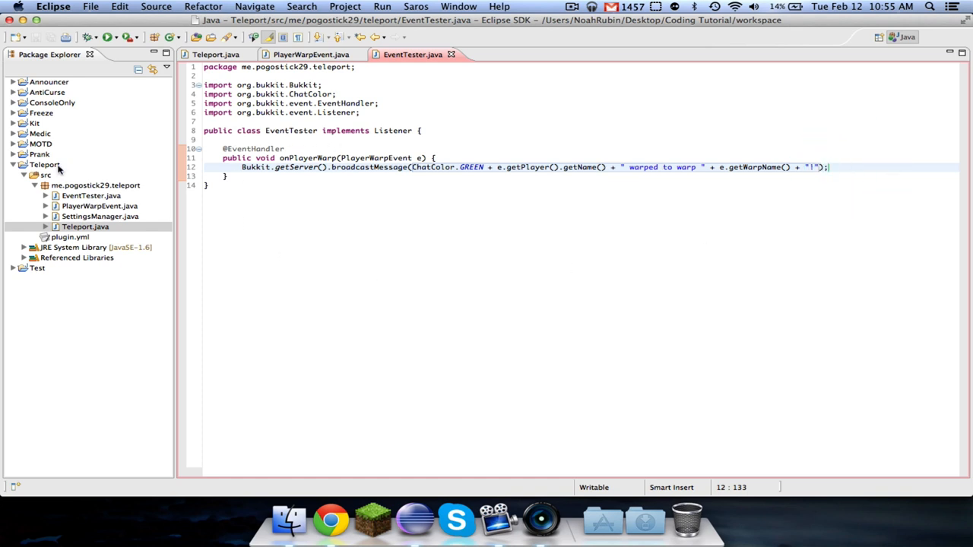
- Start a Java > JAR file export of the Teleport project and proceed to the JAR specification
right_click(44, 164)
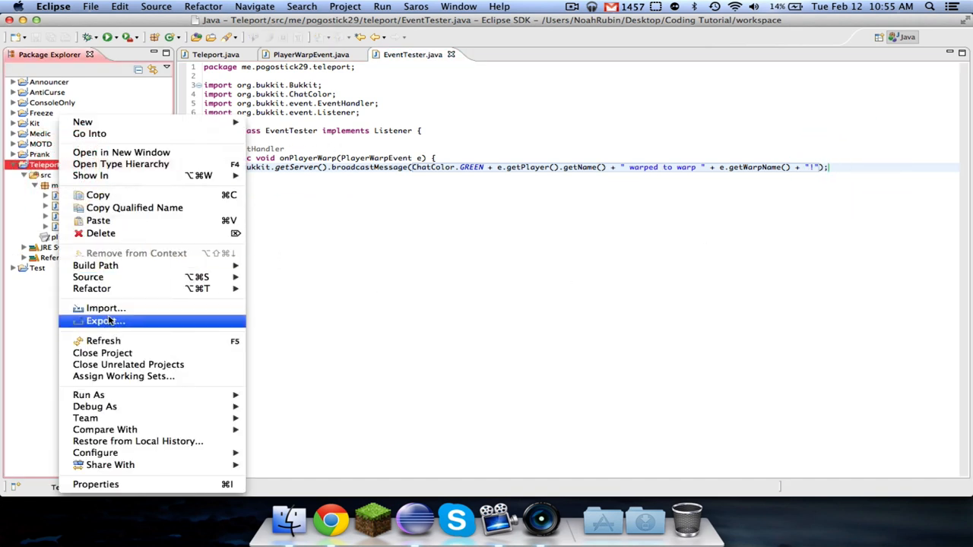
left_click(105, 321)
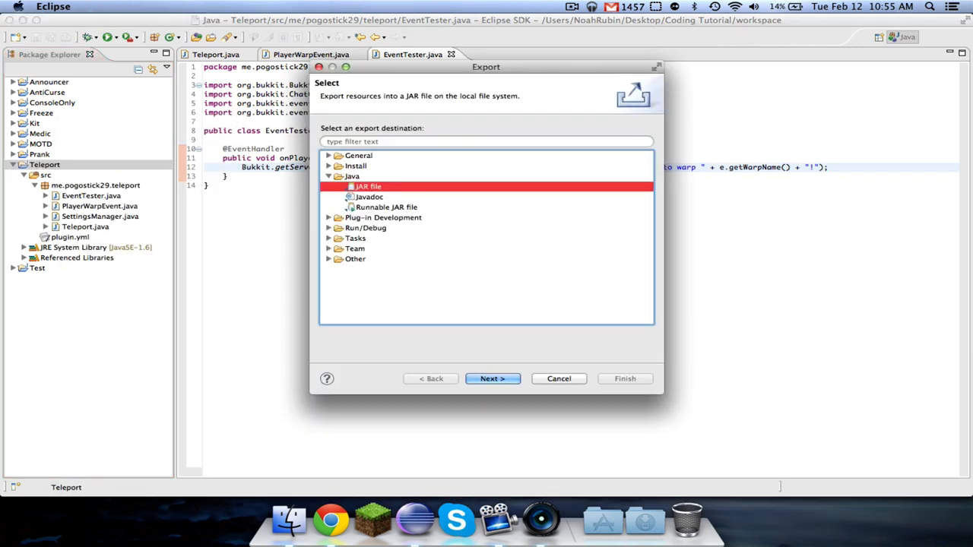
left_click(493, 379)
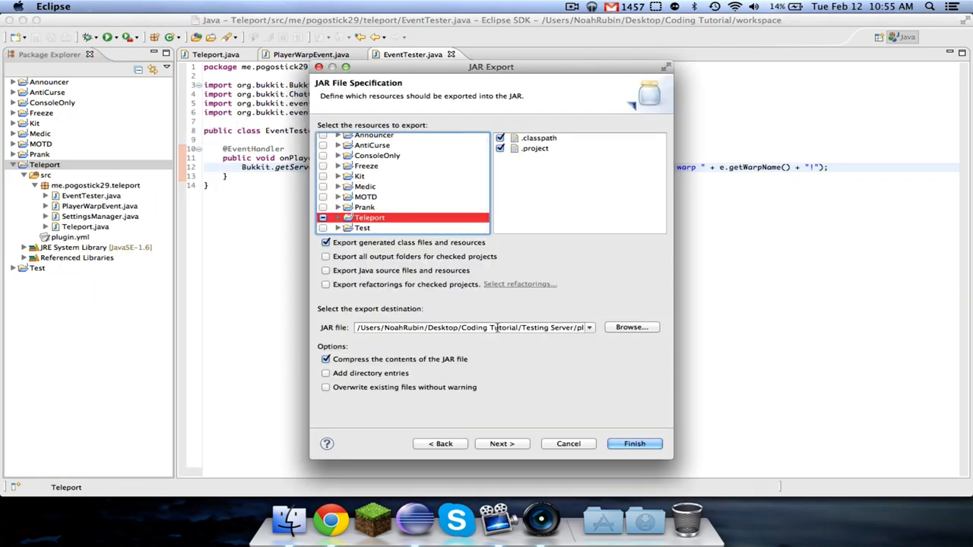
left_click(634, 444)
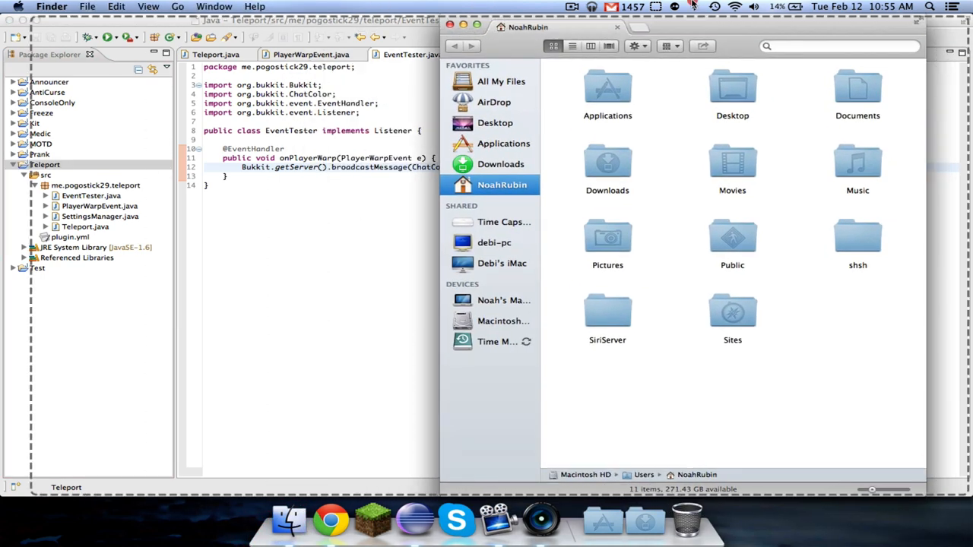
- Navigate to Desktop > Coding Tutorial > Testing Server in Finder
left_click(496, 121)
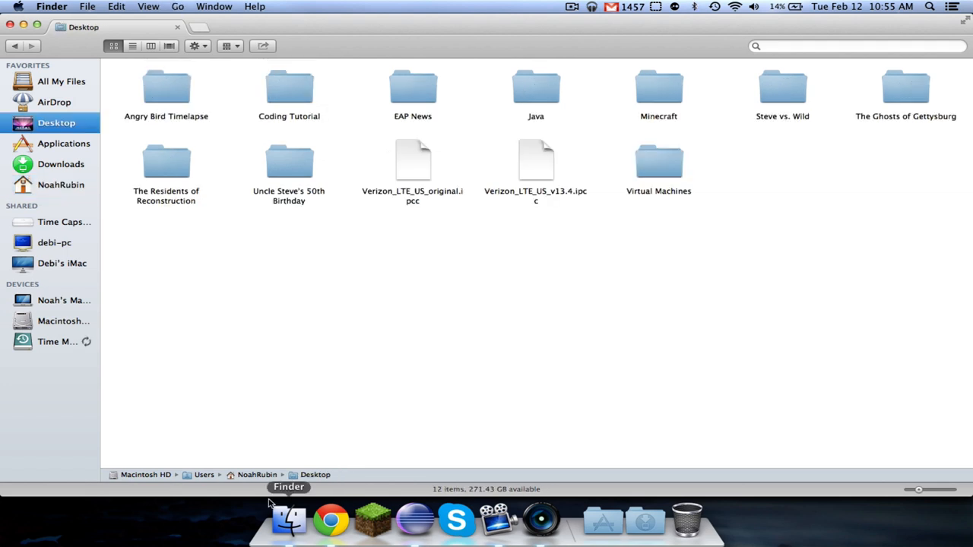
double_click(289, 85)
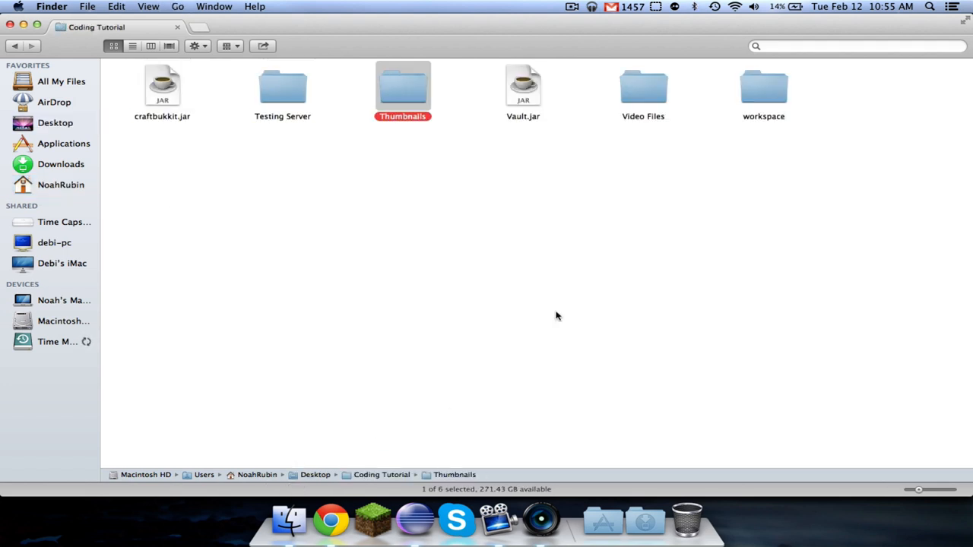
double_click(282, 85)
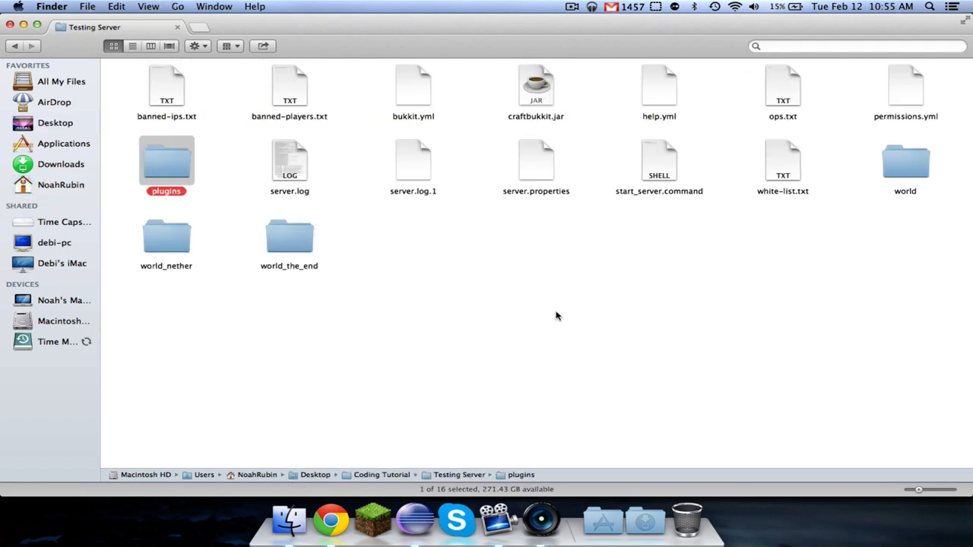
- Launch the test server by running start_server.command
left_click(535, 160)
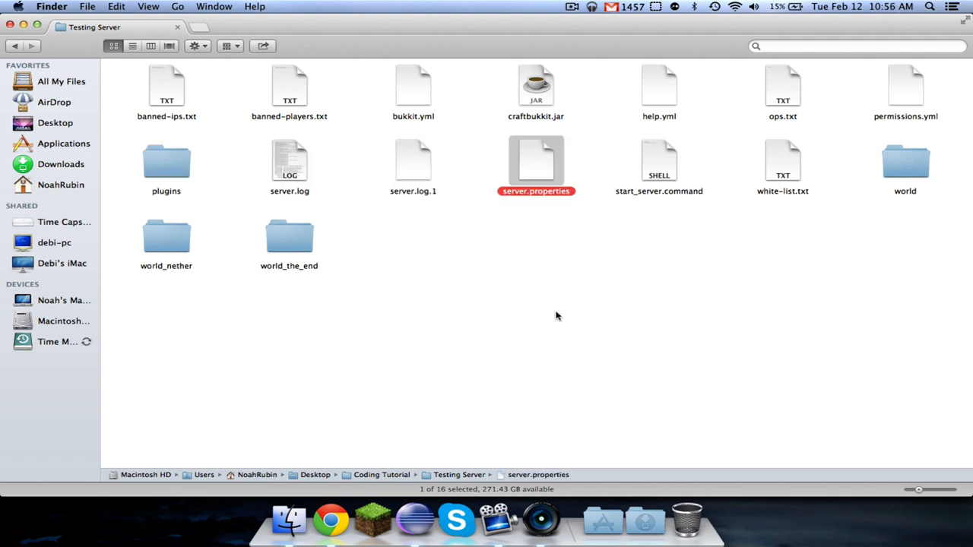
left_click(658, 160)
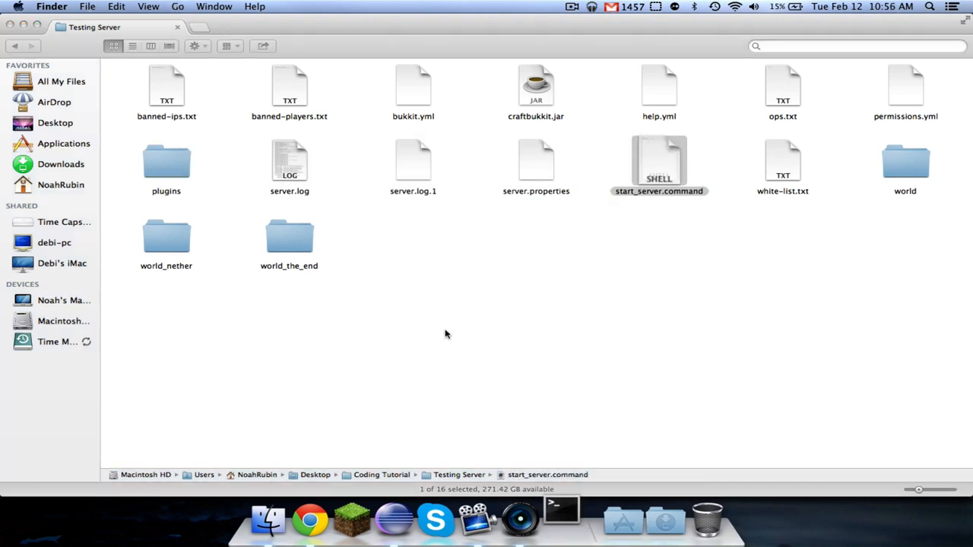
double_click(658, 160)
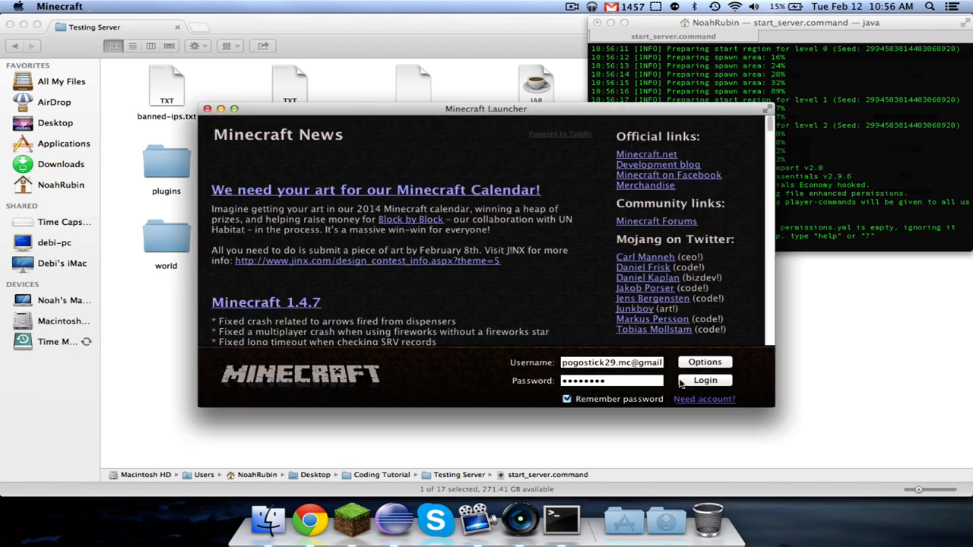
- Log in, then Direct Connect and join the local test server
left_click(706, 380)
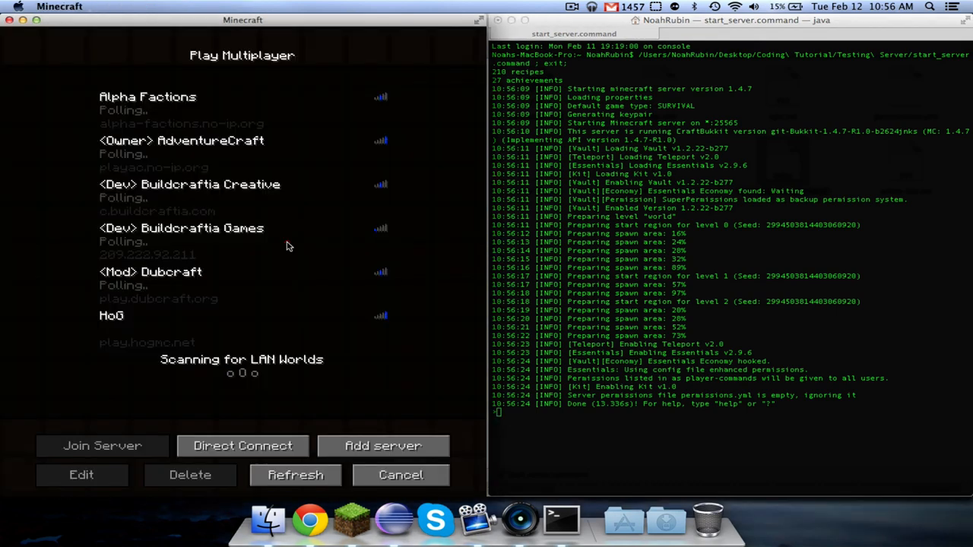
left_click(243, 446)
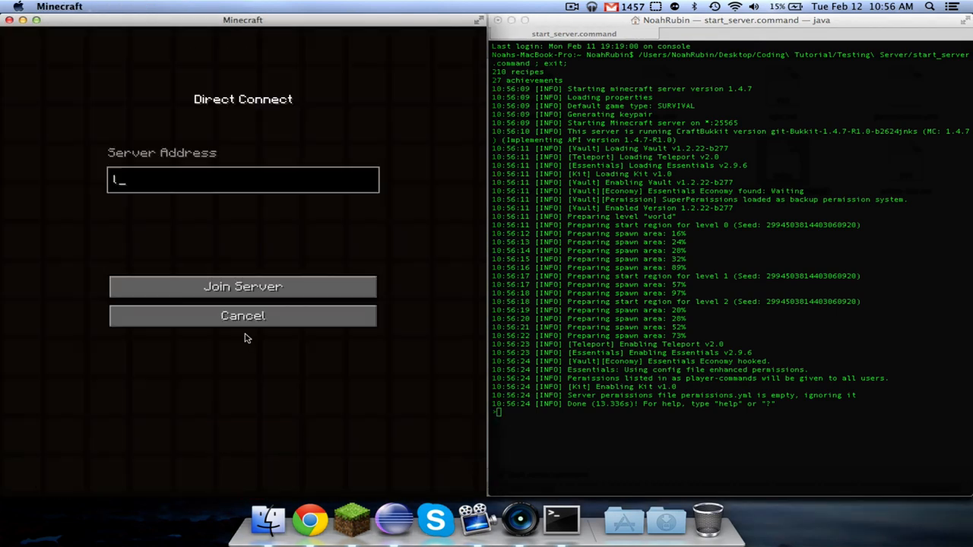
left_click(243, 286)
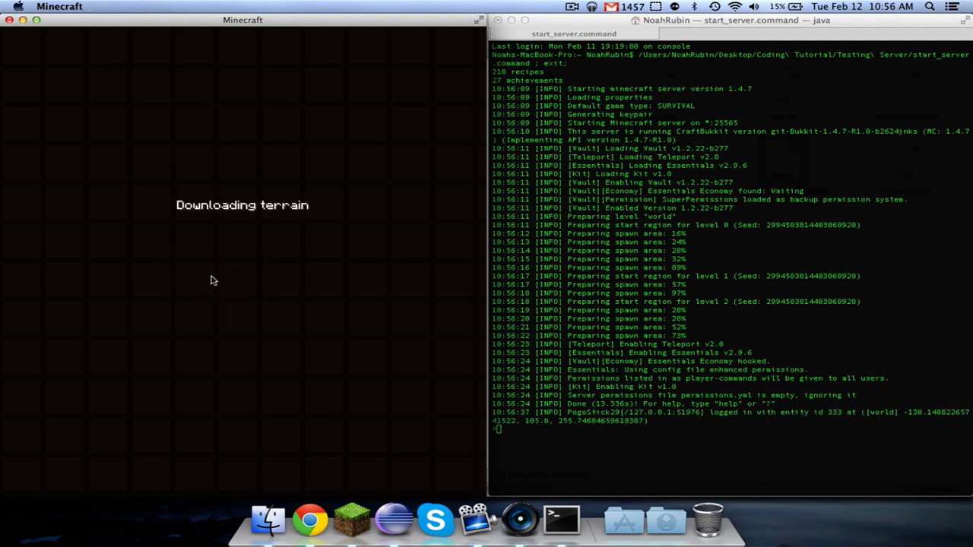
mouse_move(216, 265)
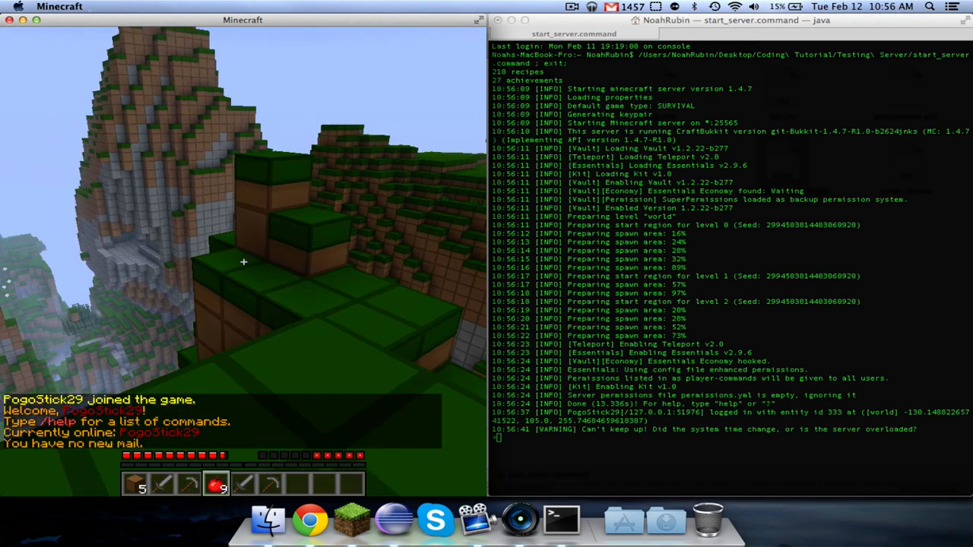
- Run /setwarp HealSign then /warp HealSign in chat to create and use the warp
type("/warp HealSign")
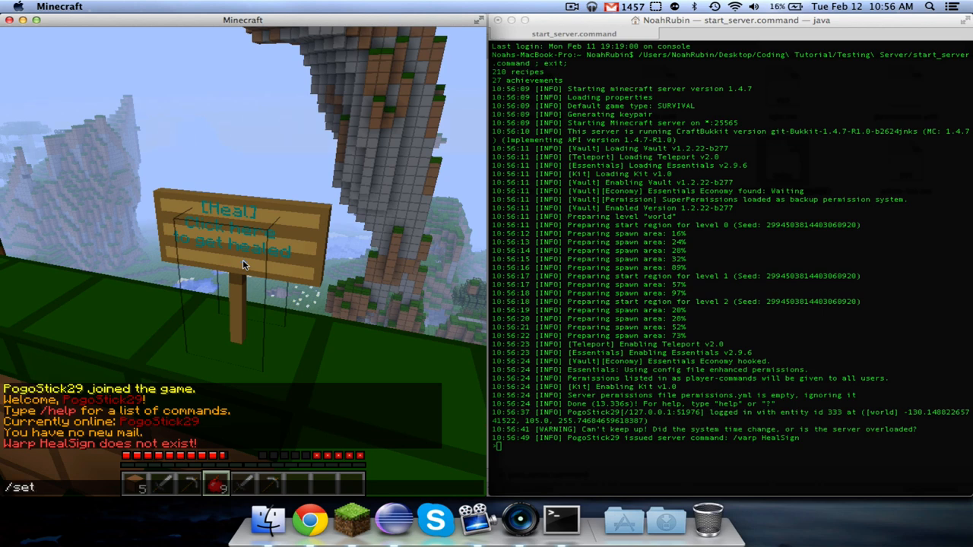
type("warp Heal")
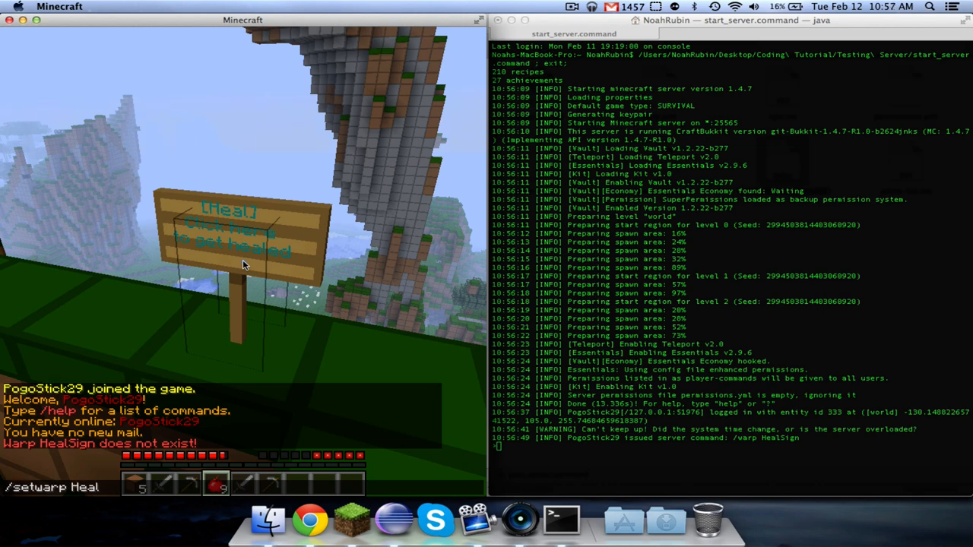
key("Return")
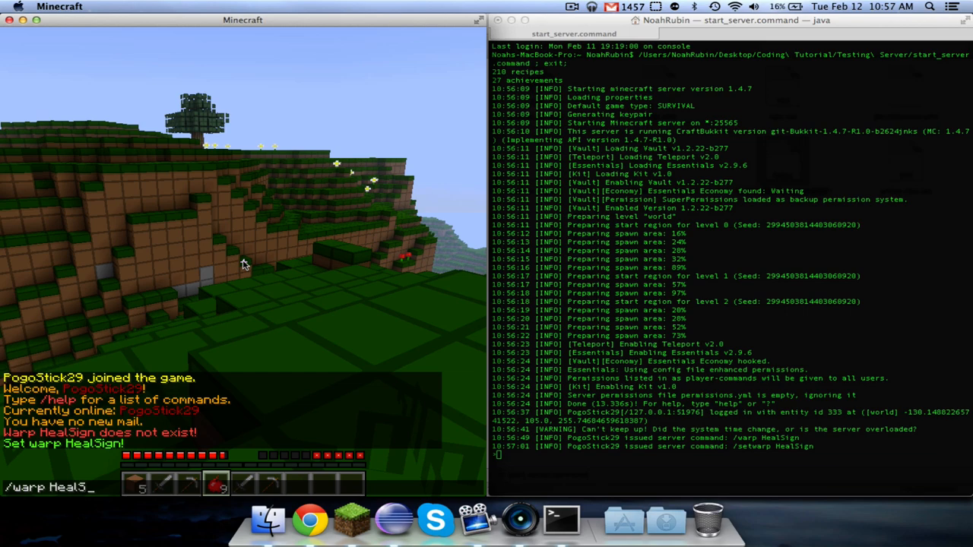
key("Return")
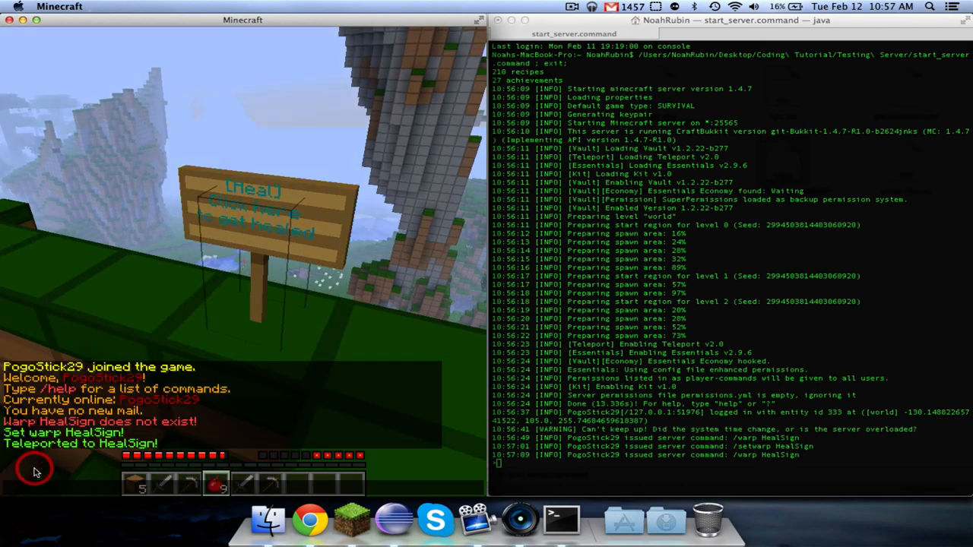
mouse_move(351, 520)
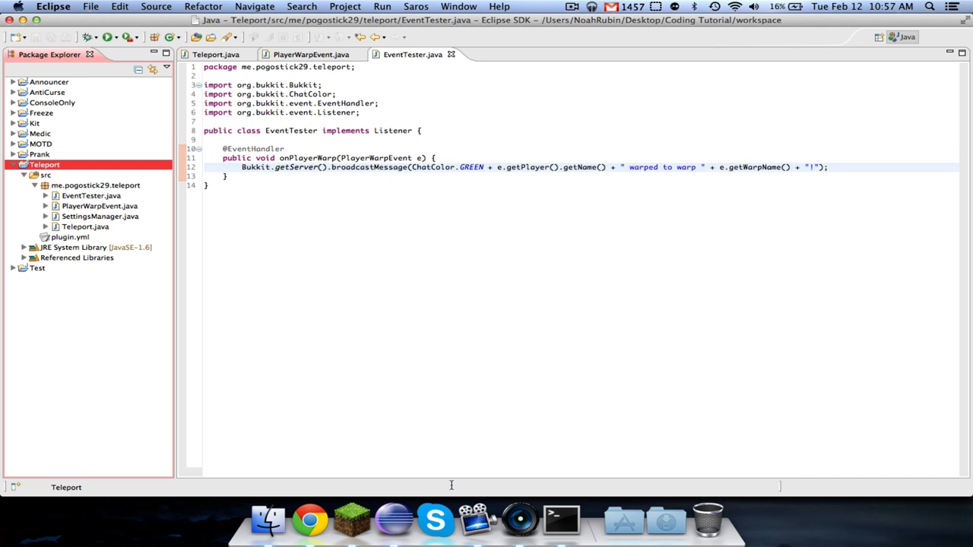
mouse_move(310, 520)
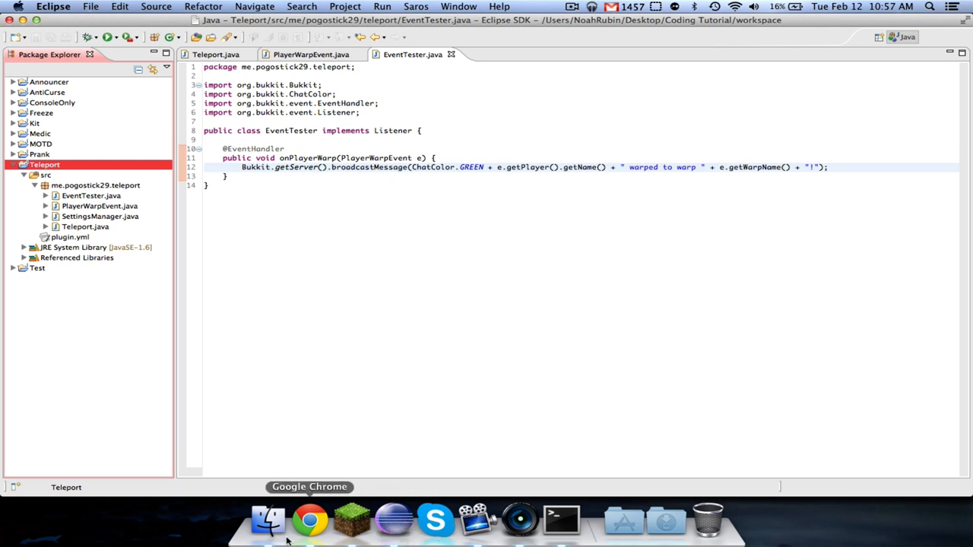
- Switch to Teleport.java and add a new line after settings.setup(this) in onEnable
left_click(309, 520)
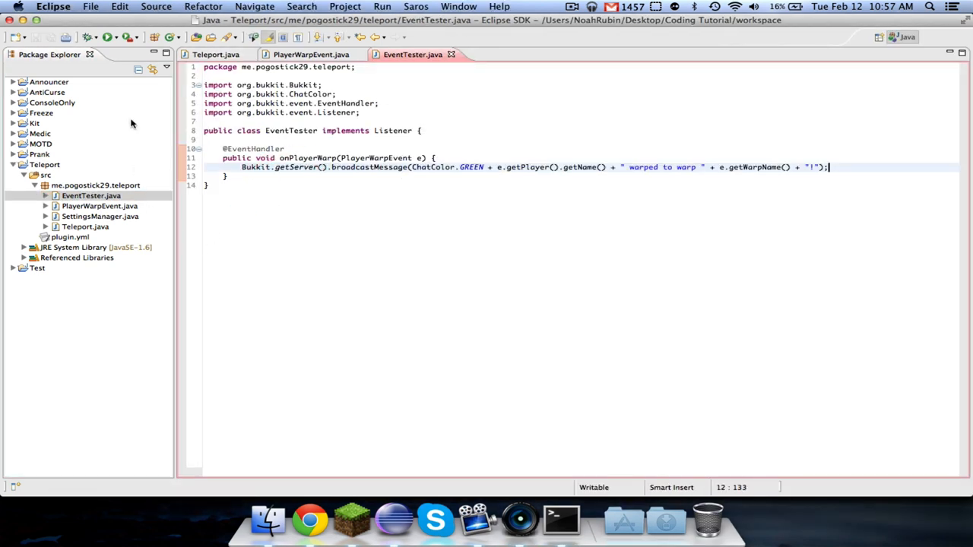
left_click(216, 55)
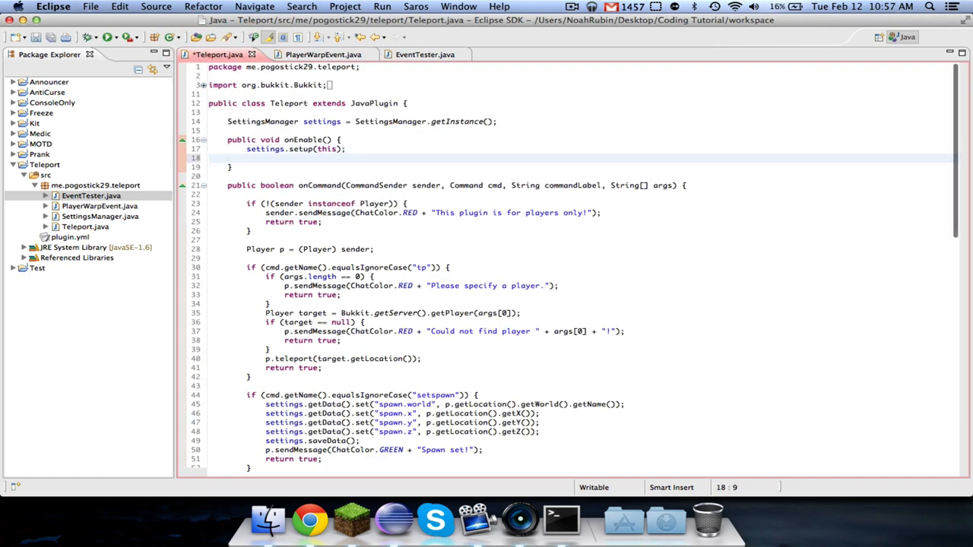
- Add Bukkit.getServer().getPluginManager().registerEvents(new EventTester(), this); to onEnable and save
type("Bukkit.getServer().getPluginMana(arg0")
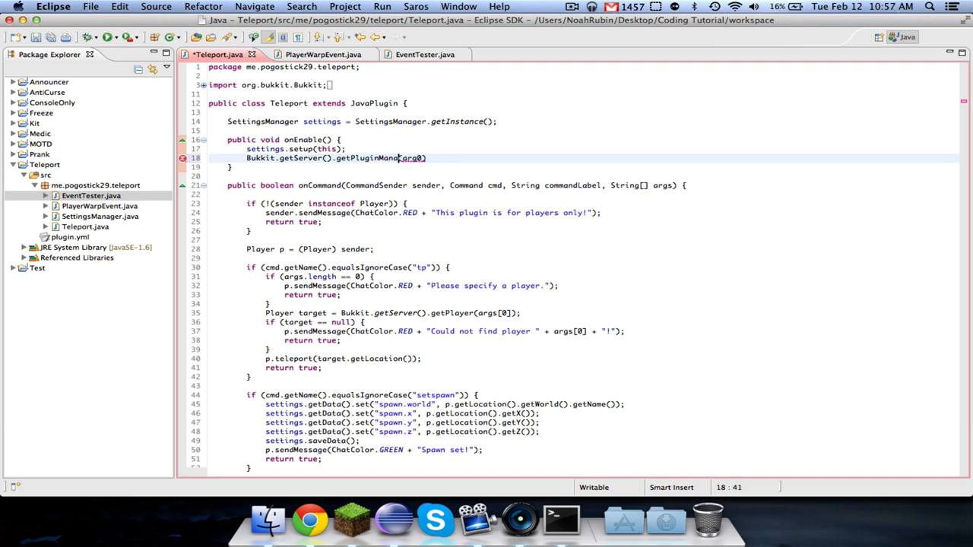
type(".")
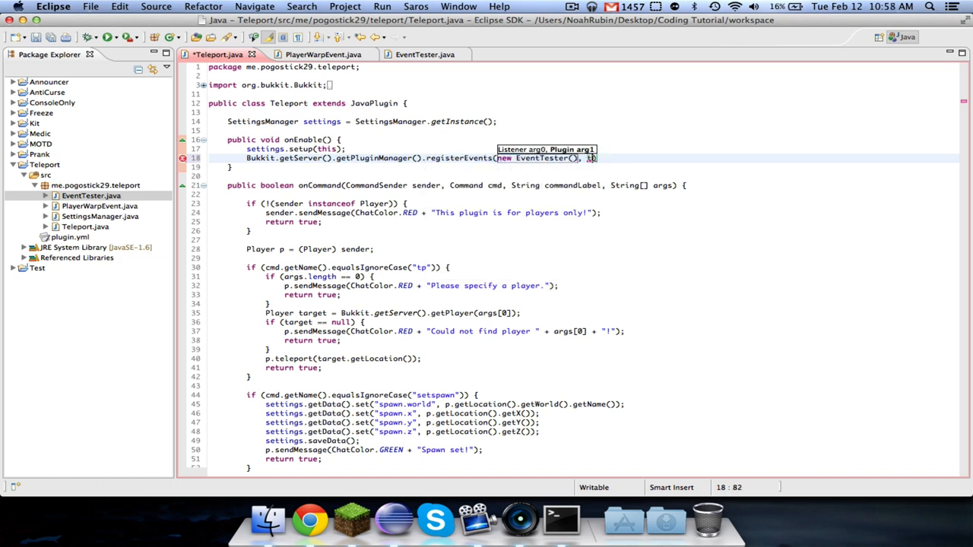
type("this);")
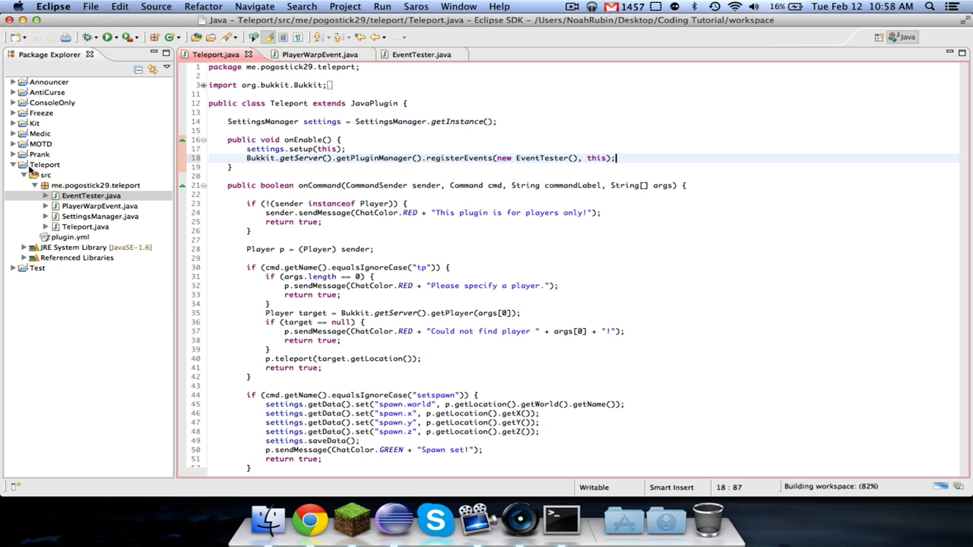
right_click(45, 174)
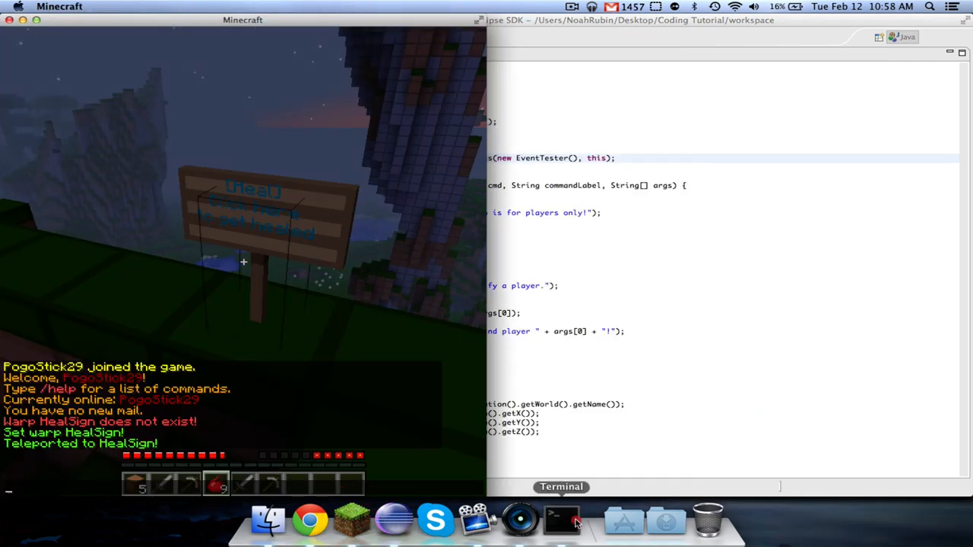
- Bring the server console forward to confirm the reload before warping to HealSign
left_click(561, 520)
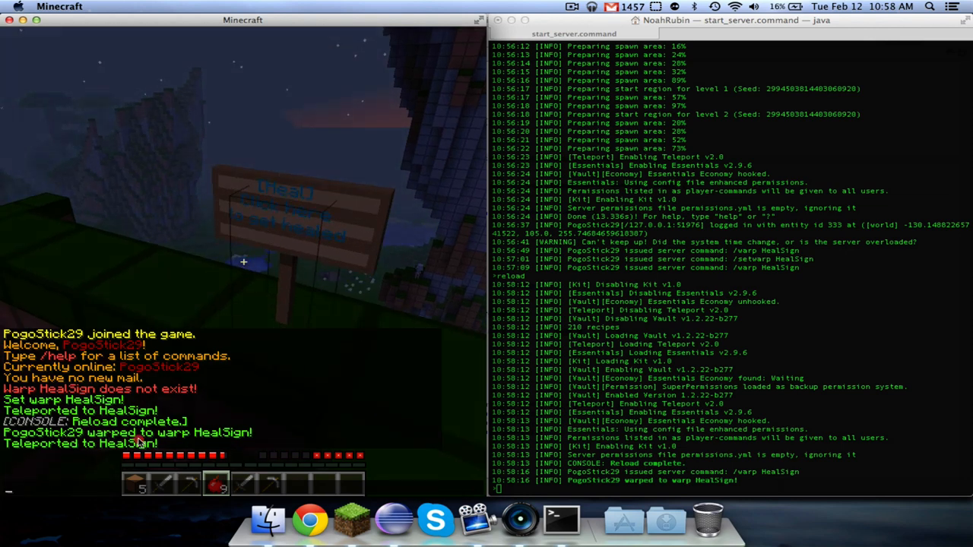
mouse_move(297, 443)
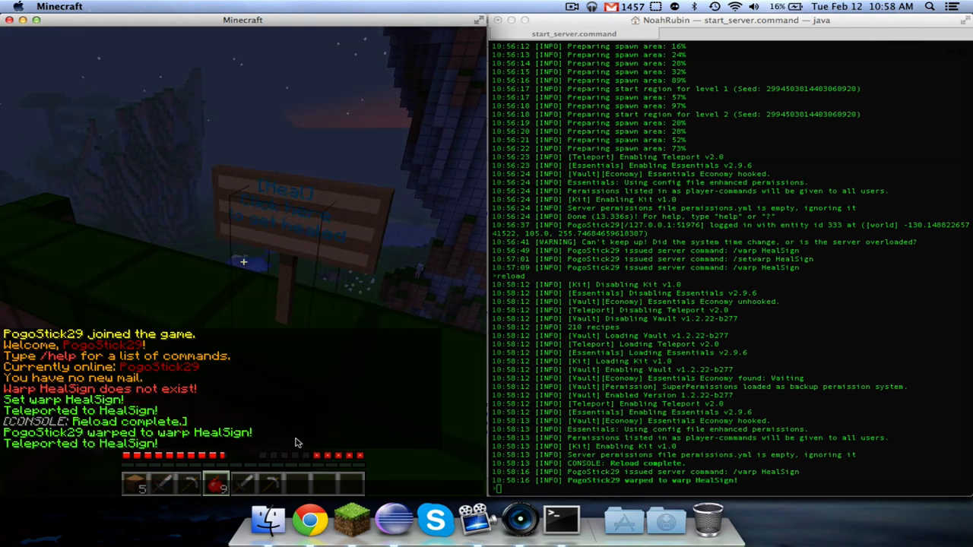